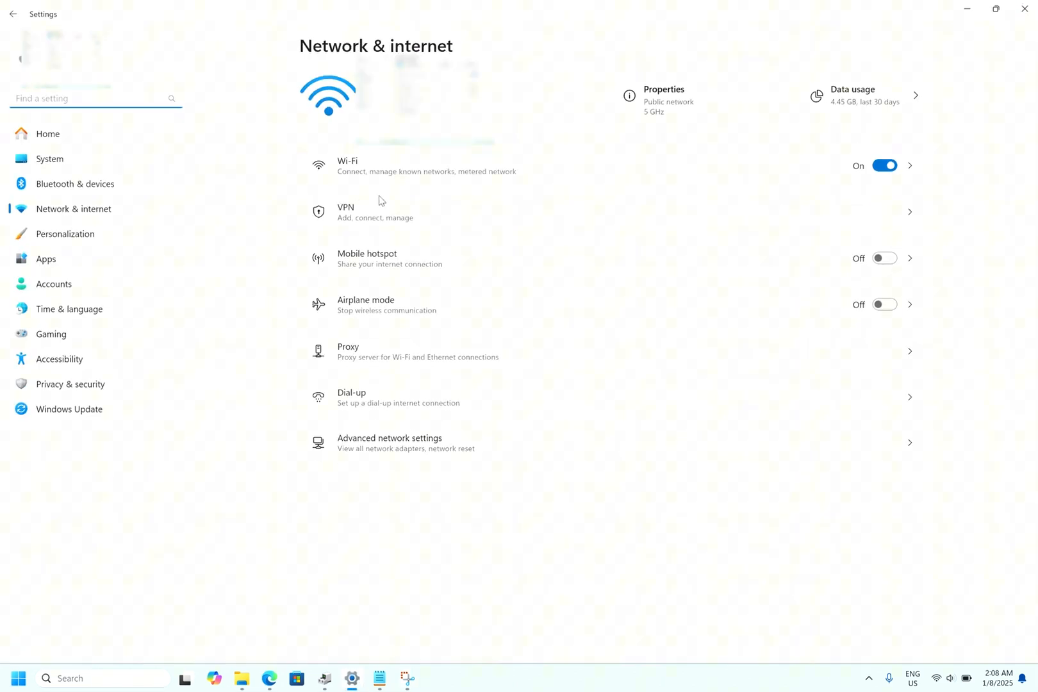
pyautogui.moveTo(324, 251)
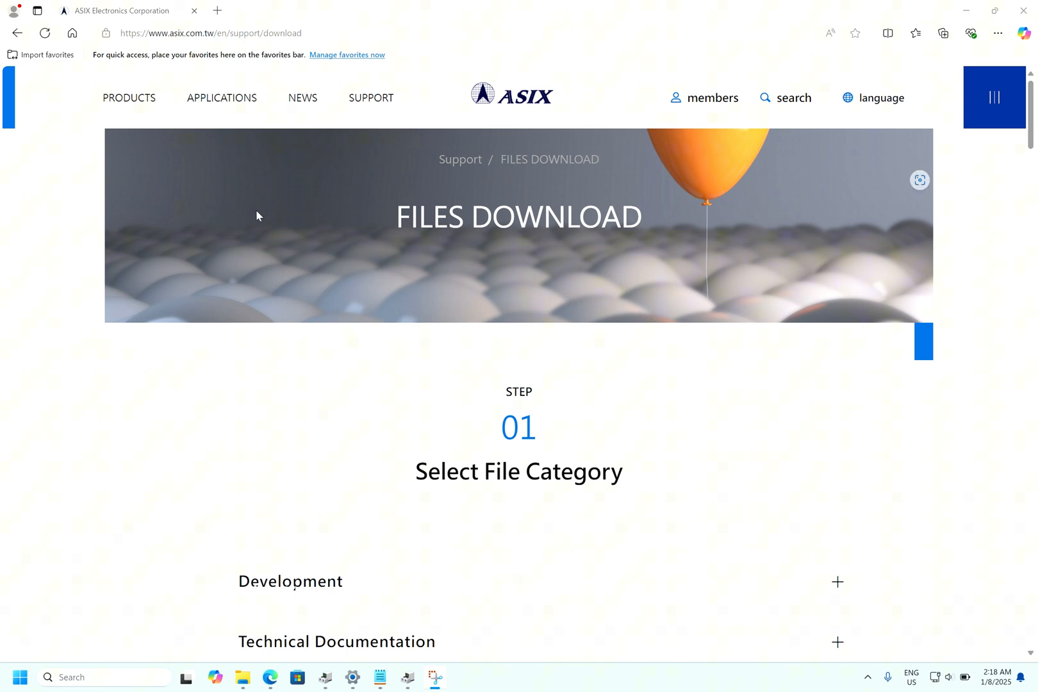
# Choose the Drivers category under Software & Tools and expand the USB Ethernet ICs list
pyautogui.scroll(-3)
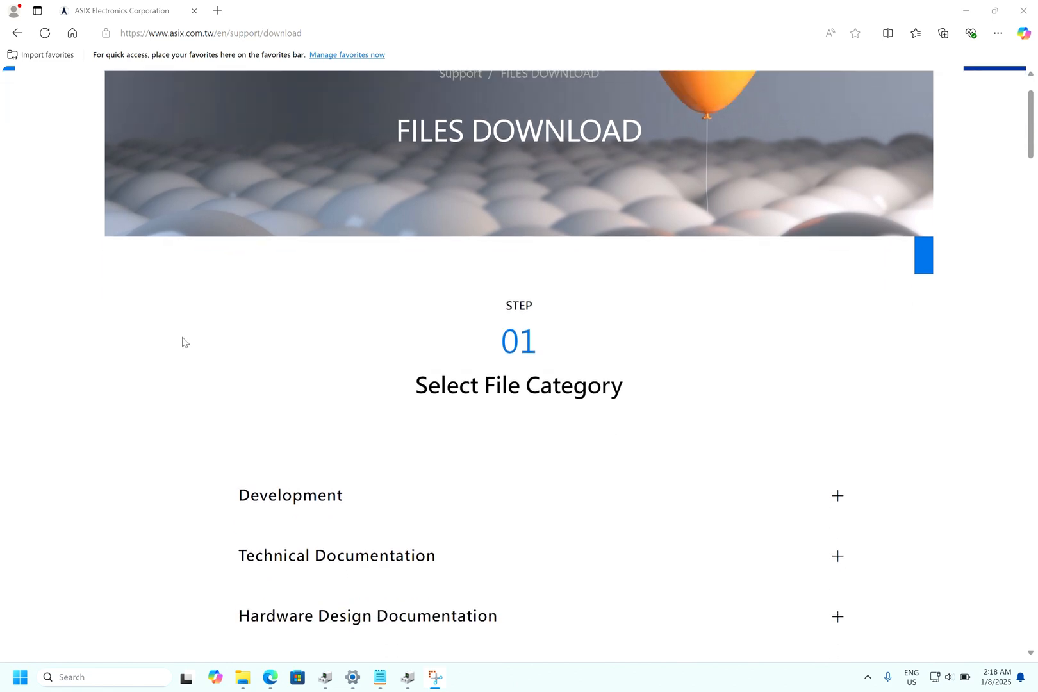
pyautogui.scroll(-3)
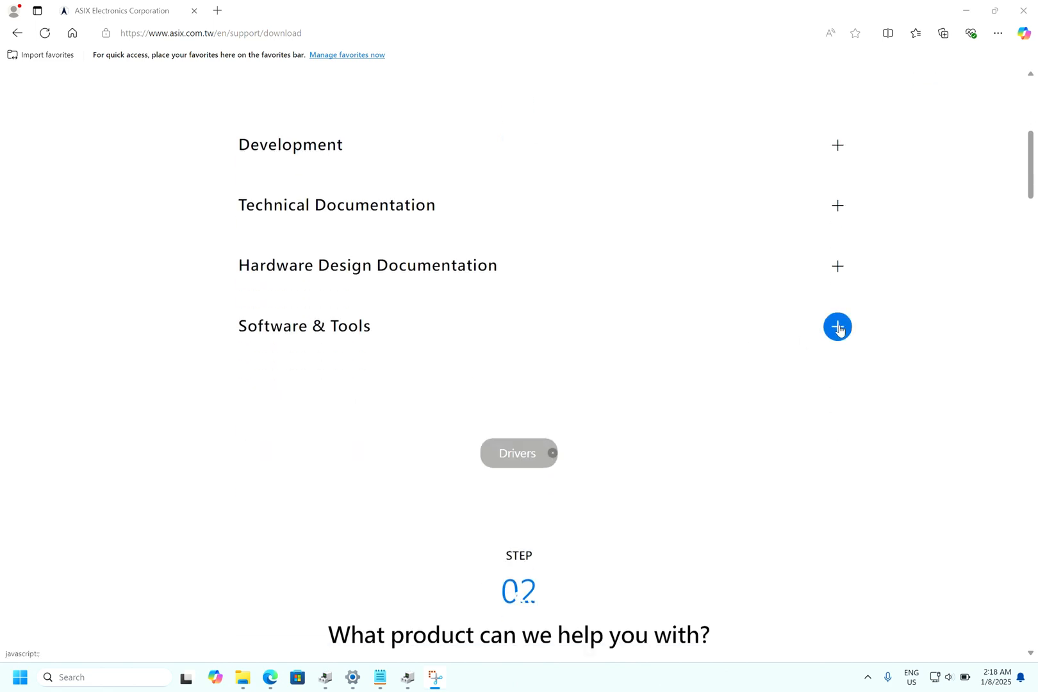
pyautogui.click(837, 325)
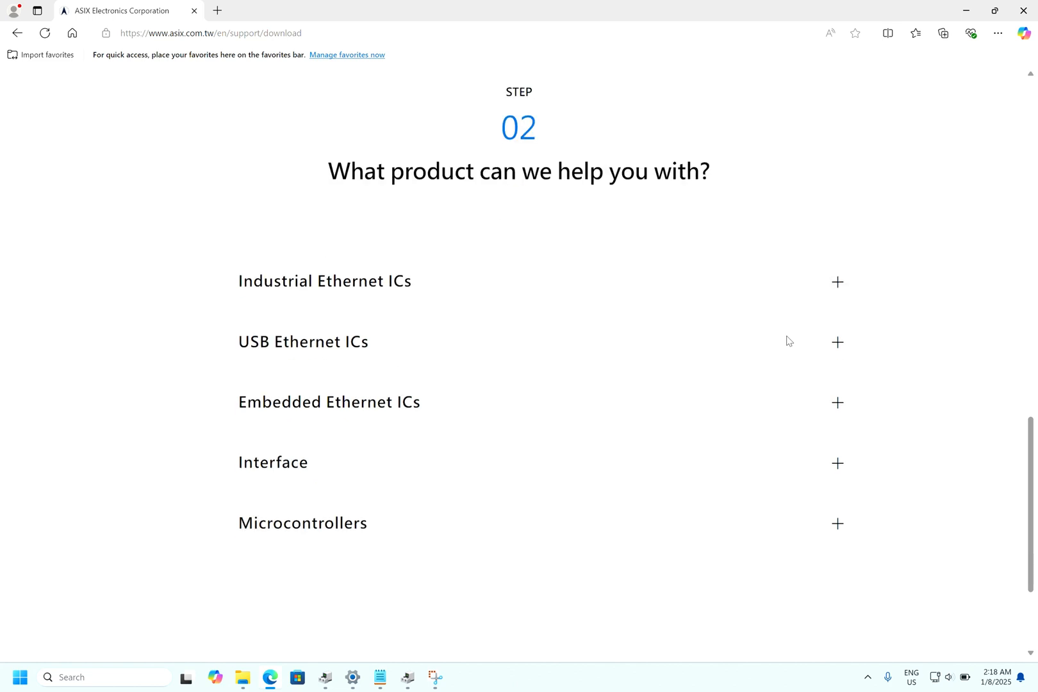
pyautogui.scroll(-3)
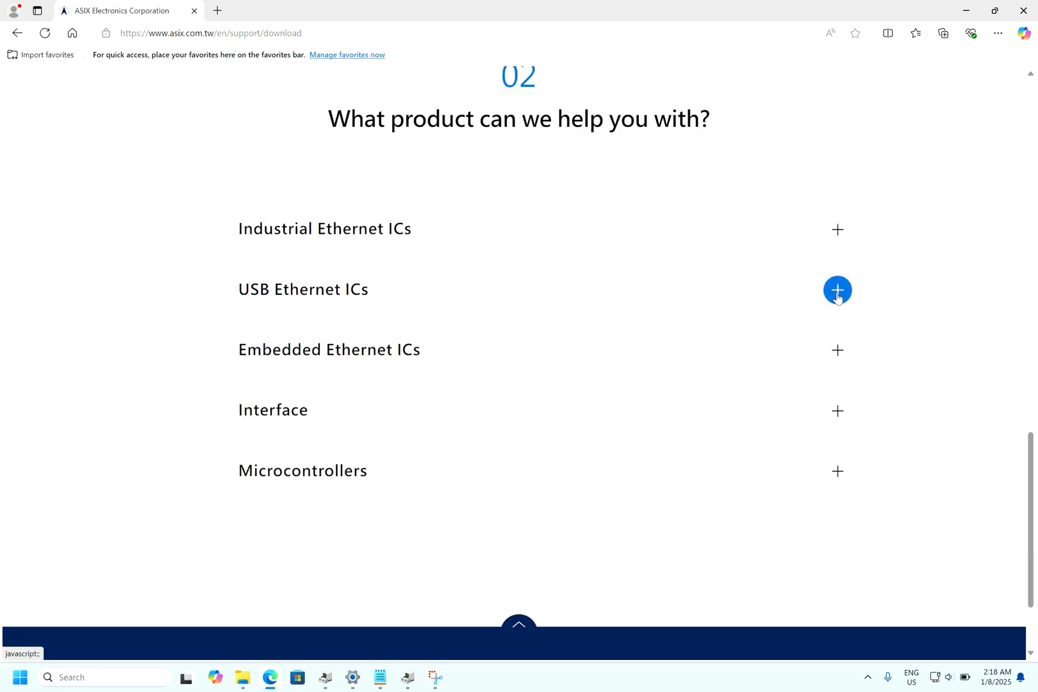
pyautogui.click(837, 289)
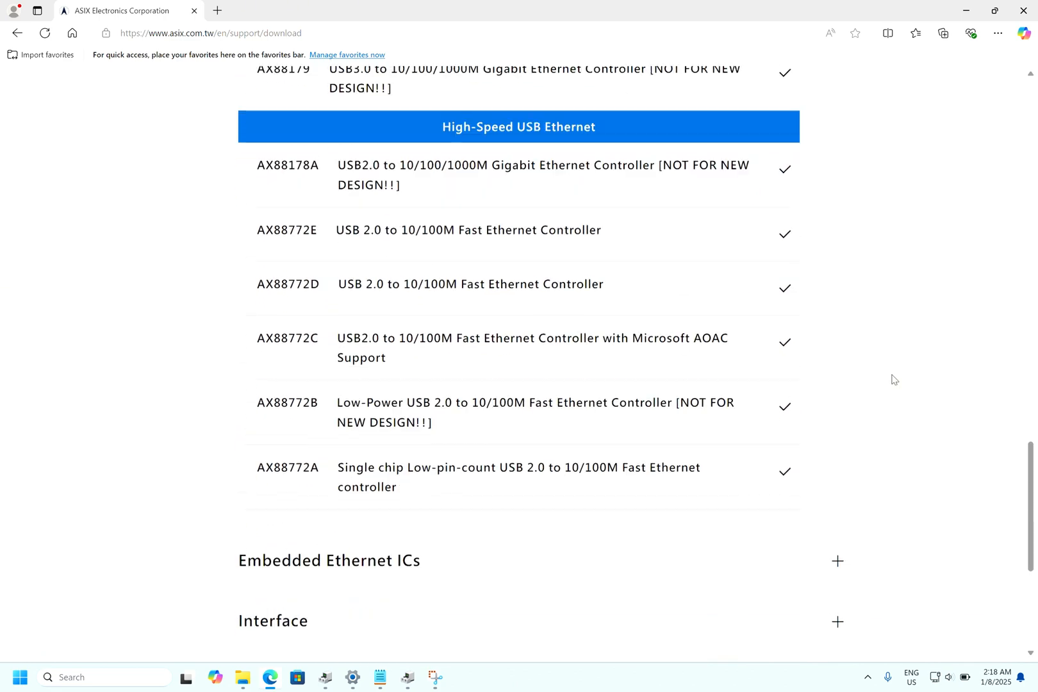
pyautogui.moveTo(275, 354)
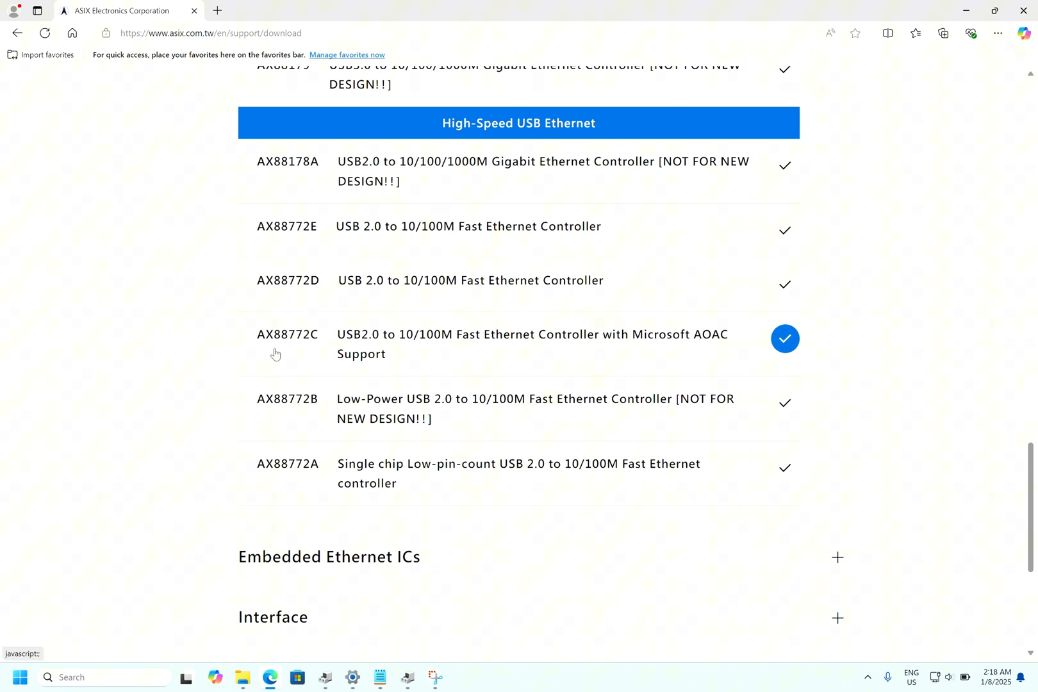
pyautogui.moveTo(337, 359)
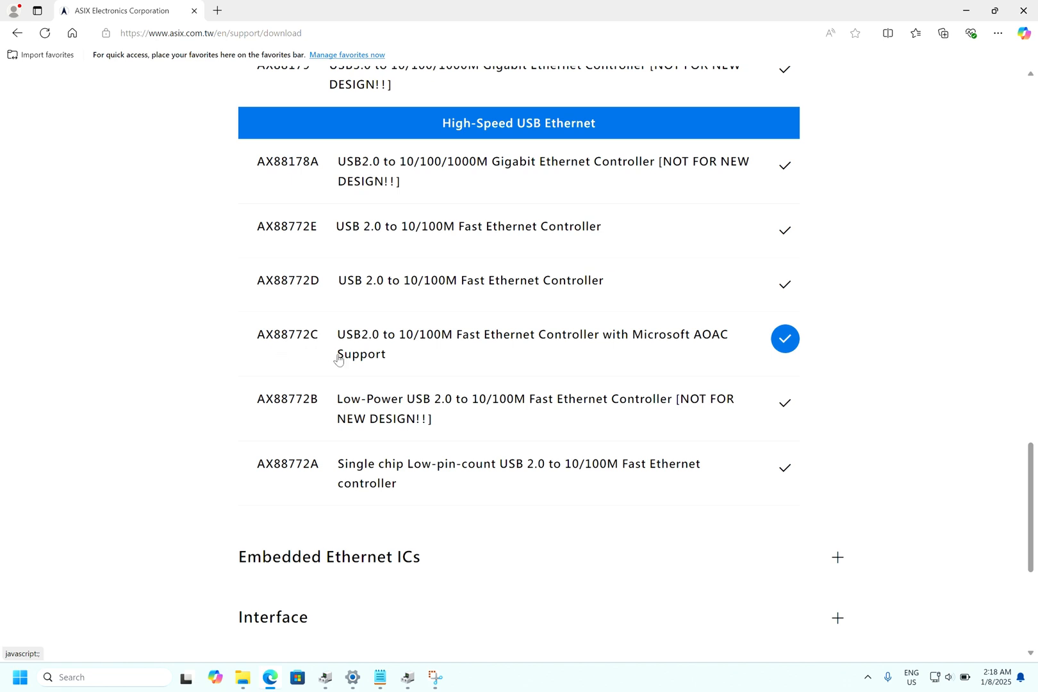
pyautogui.moveTo(411, 354)
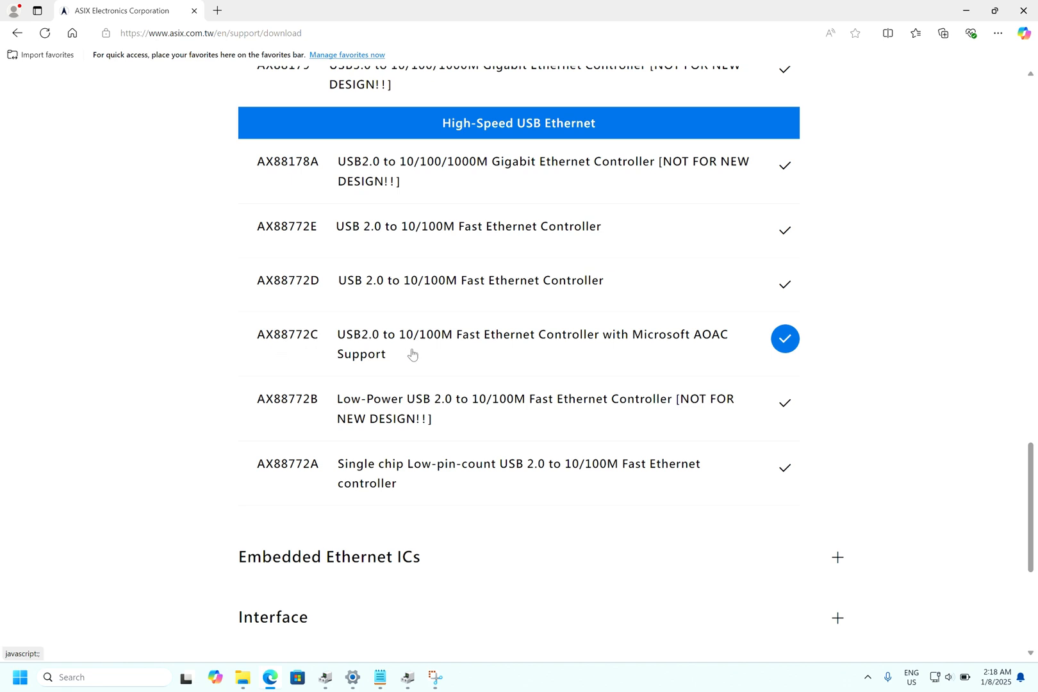
pyautogui.moveTo(558, 357)
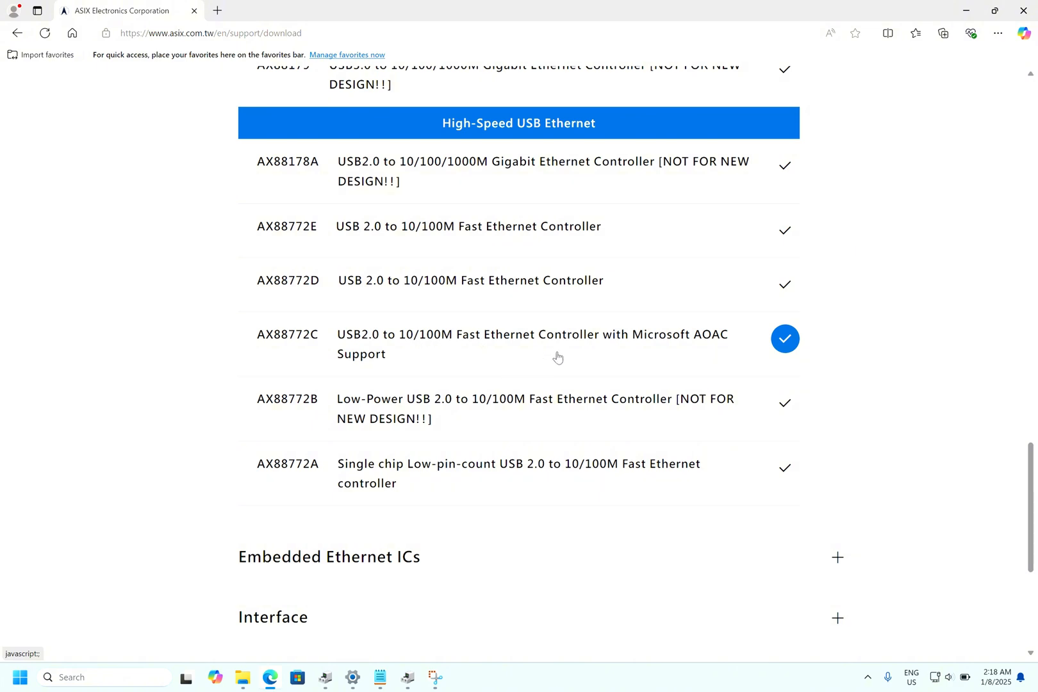
pyautogui.moveTo(699, 345)
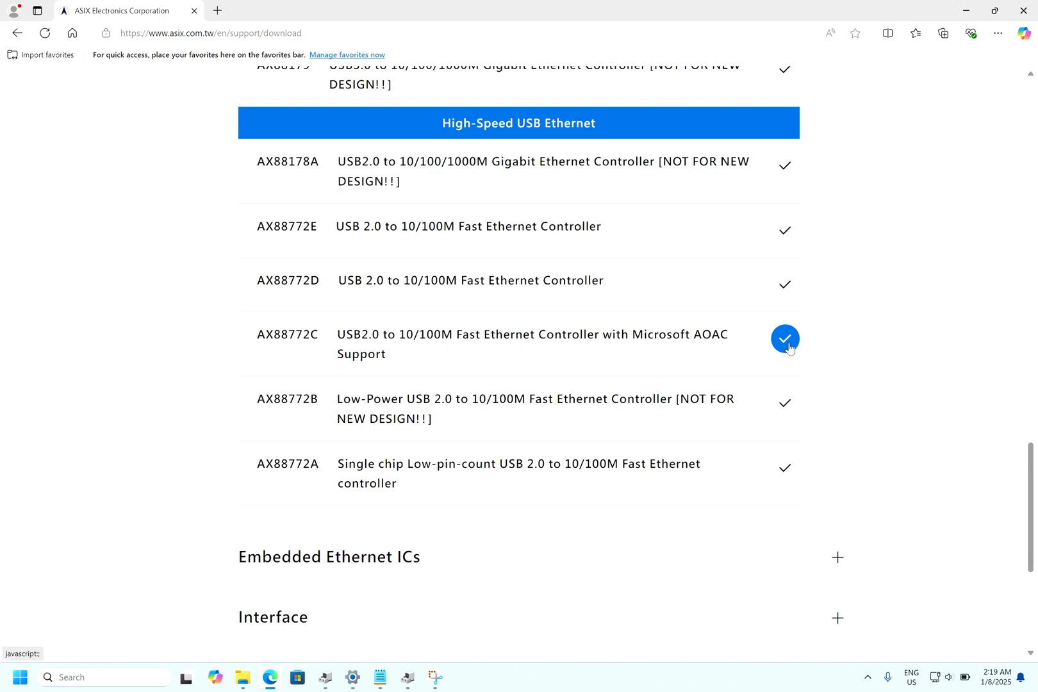
# Select the AX88772C chip and download its Windows 11 64-bit Driver package
pyautogui.click(784, 338)
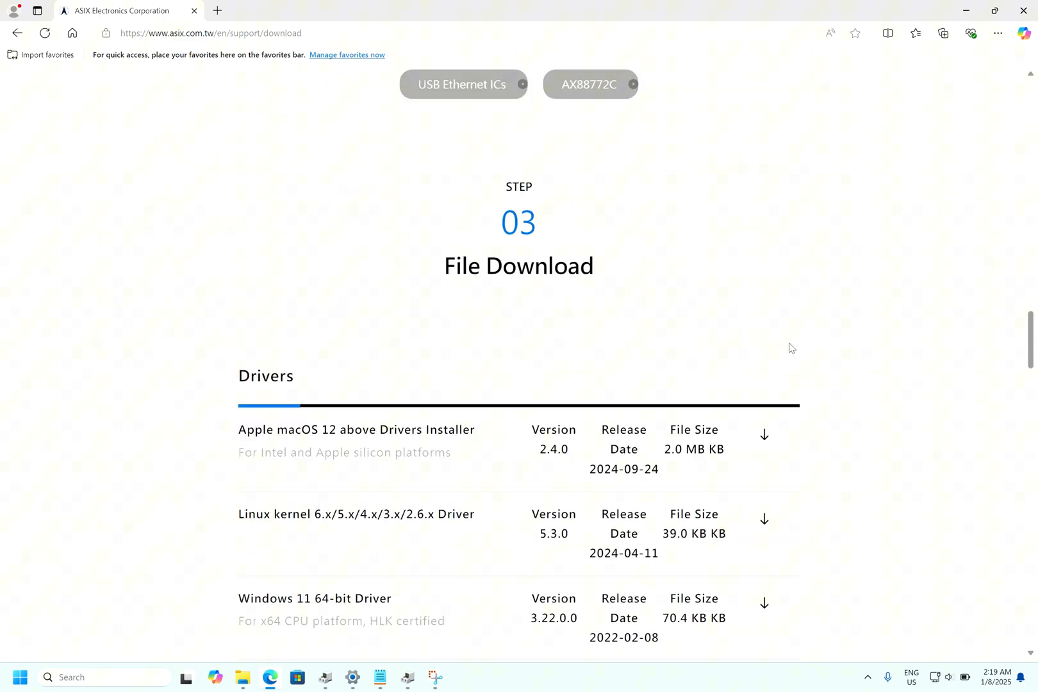
pyautogui.scroll(-3)
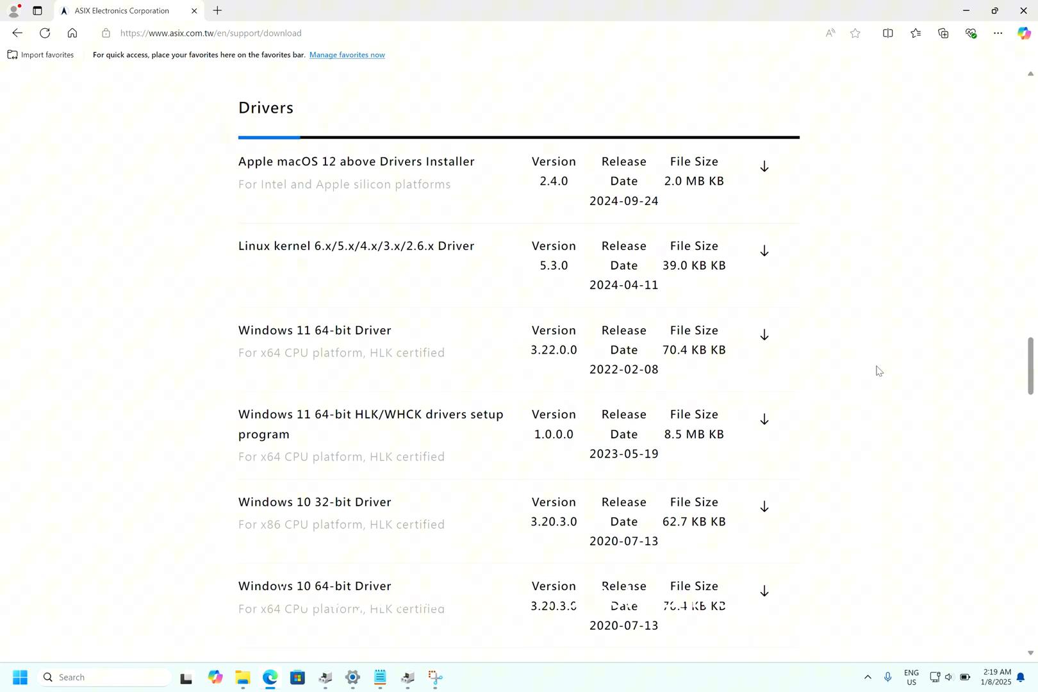
pyautogui.scroll(-3)
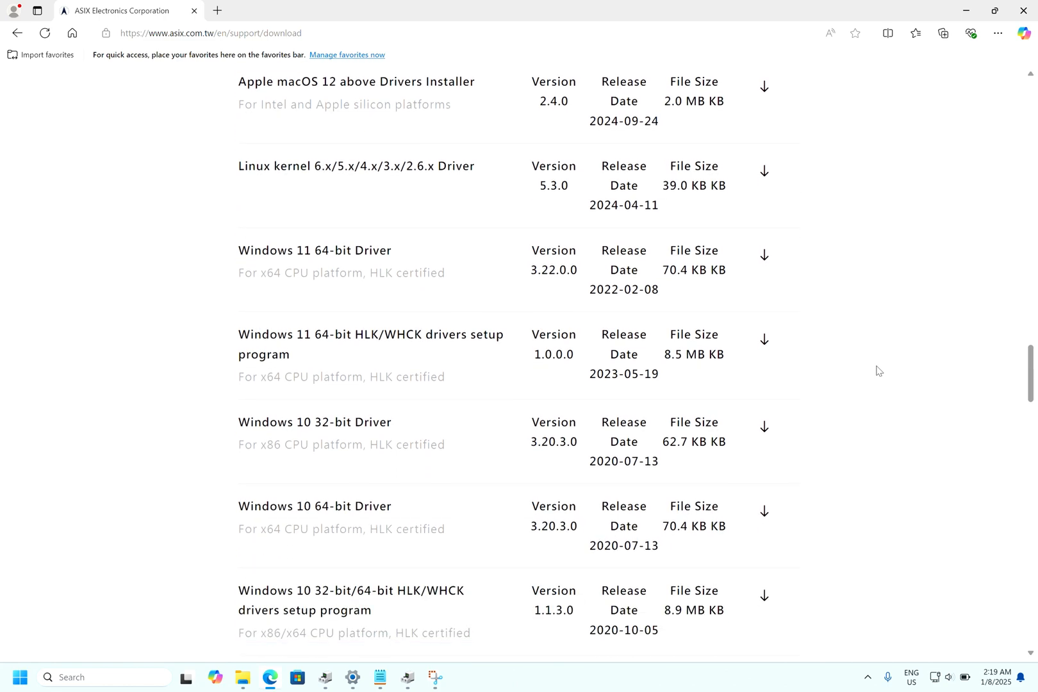
pyautogui.scroll(-3)
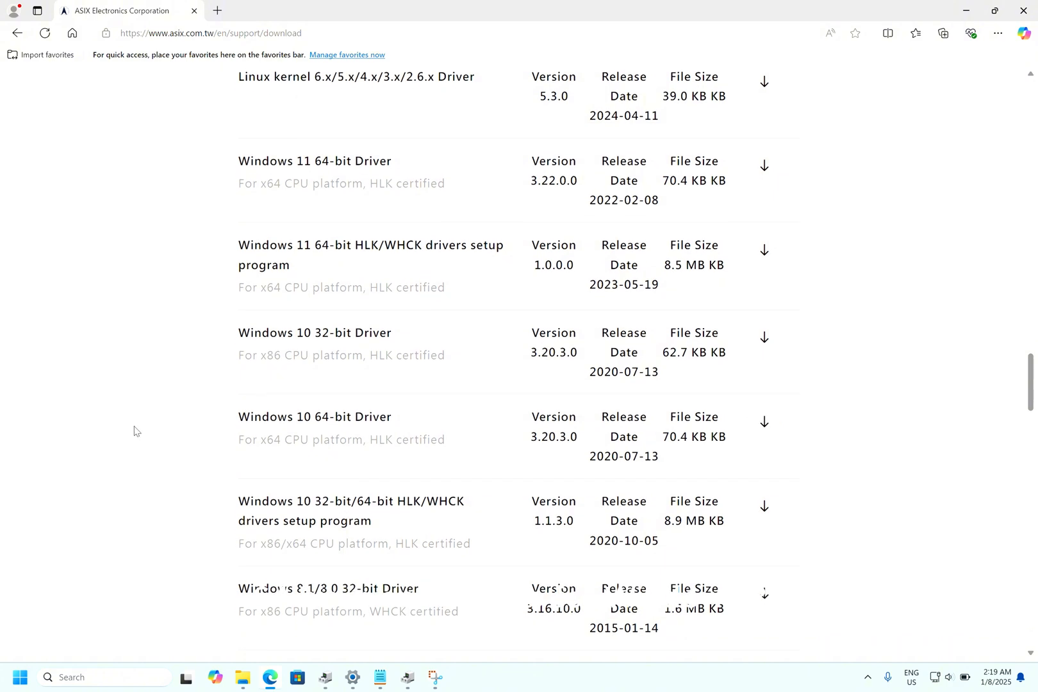
pyautogui.scroll(-3)
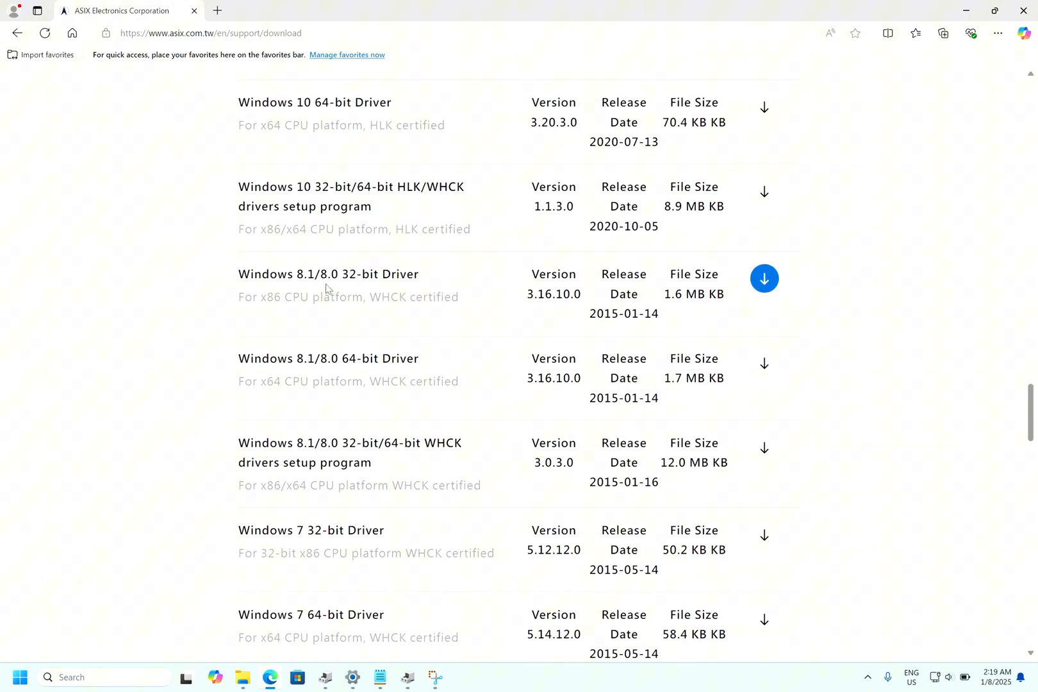
pyautogui.scroll(-3)
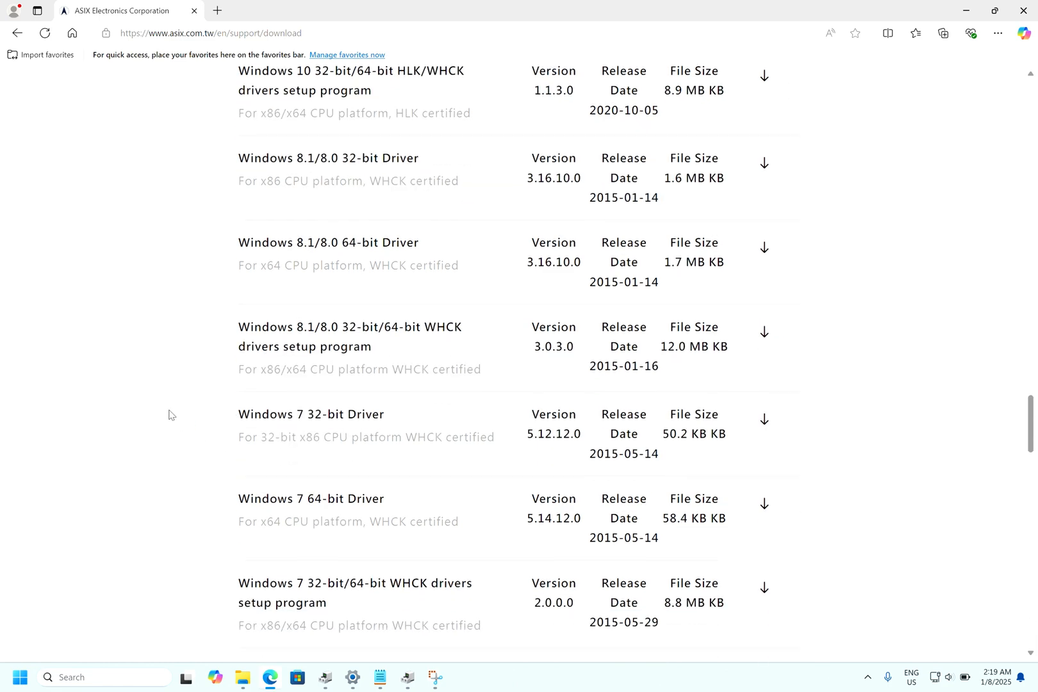
pyautogui.moveTo(764, 504)
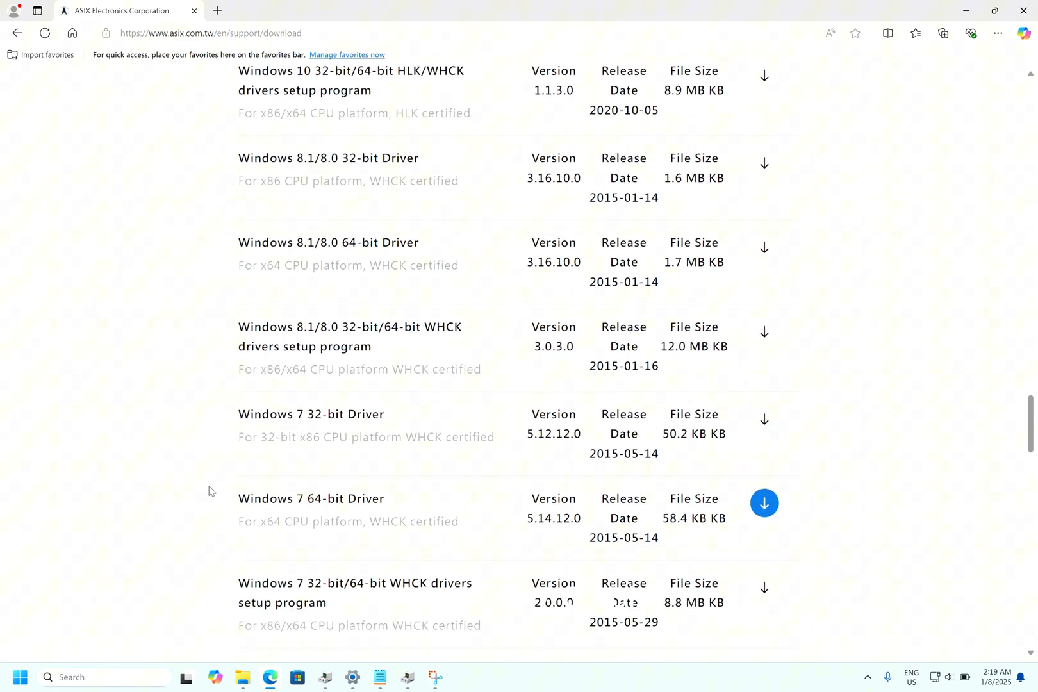
pyautogui.scroll(3)
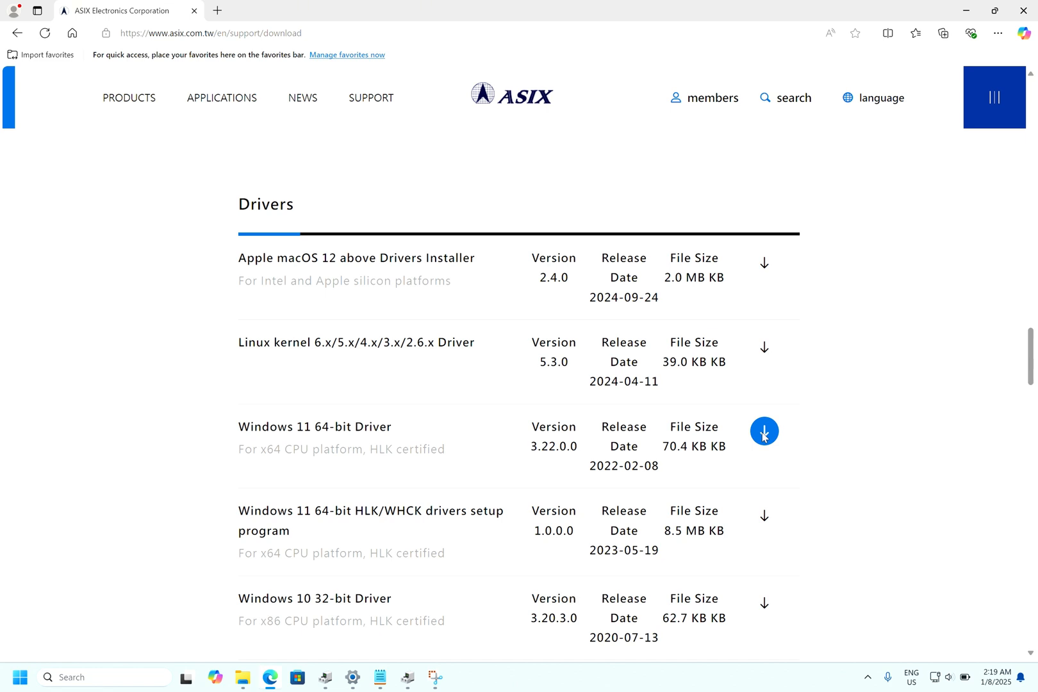
pyautogui.click(764, 431)
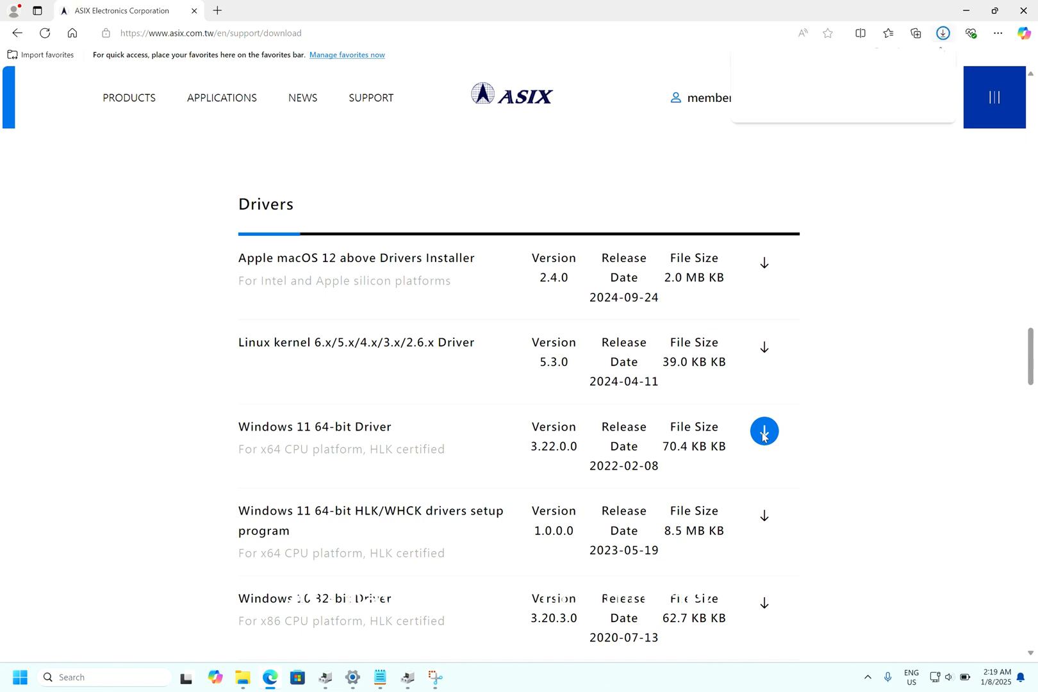
pyautogui.click(764, 431)
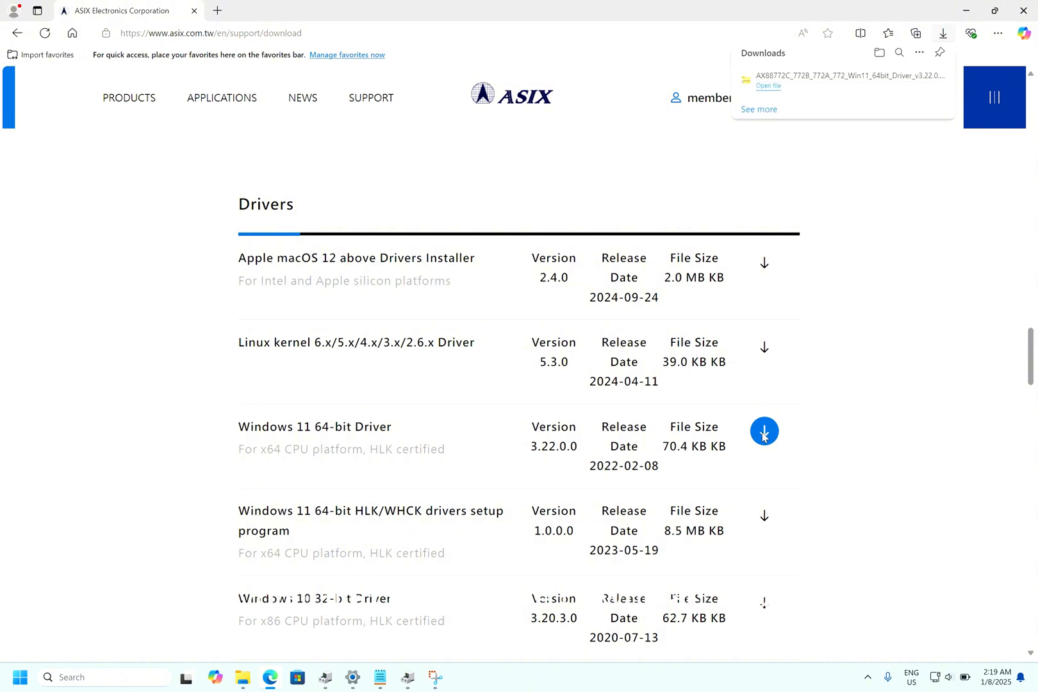
# Locate the downloaded AX88772 driver zip in the Downloads folder
pyautogui.click(244, 679)
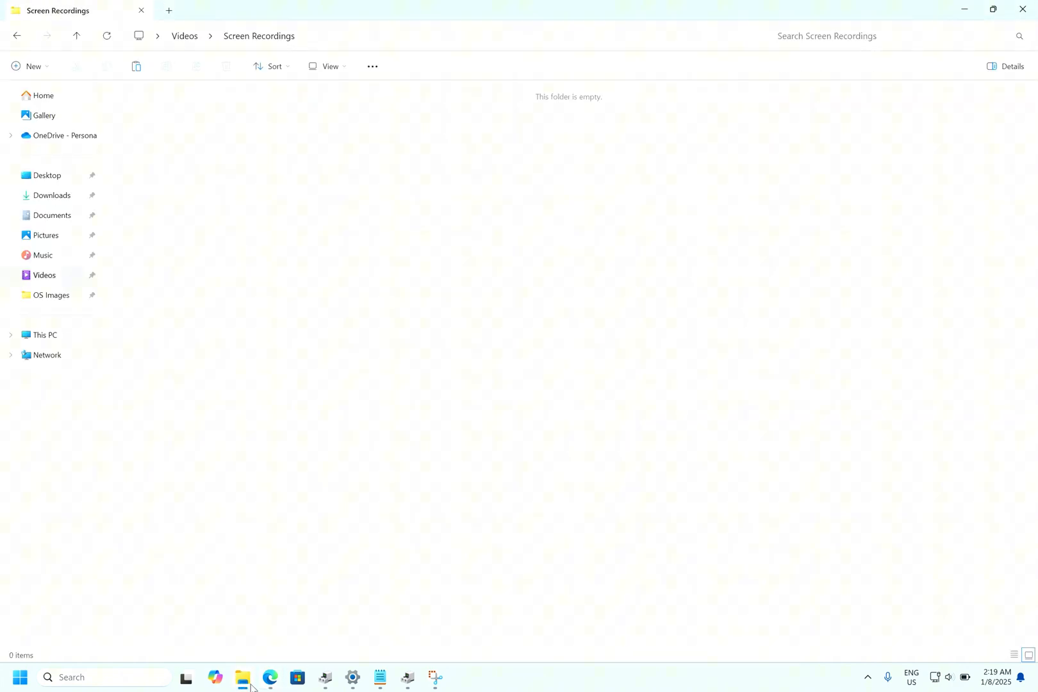
pyautogui.click(51, 195)
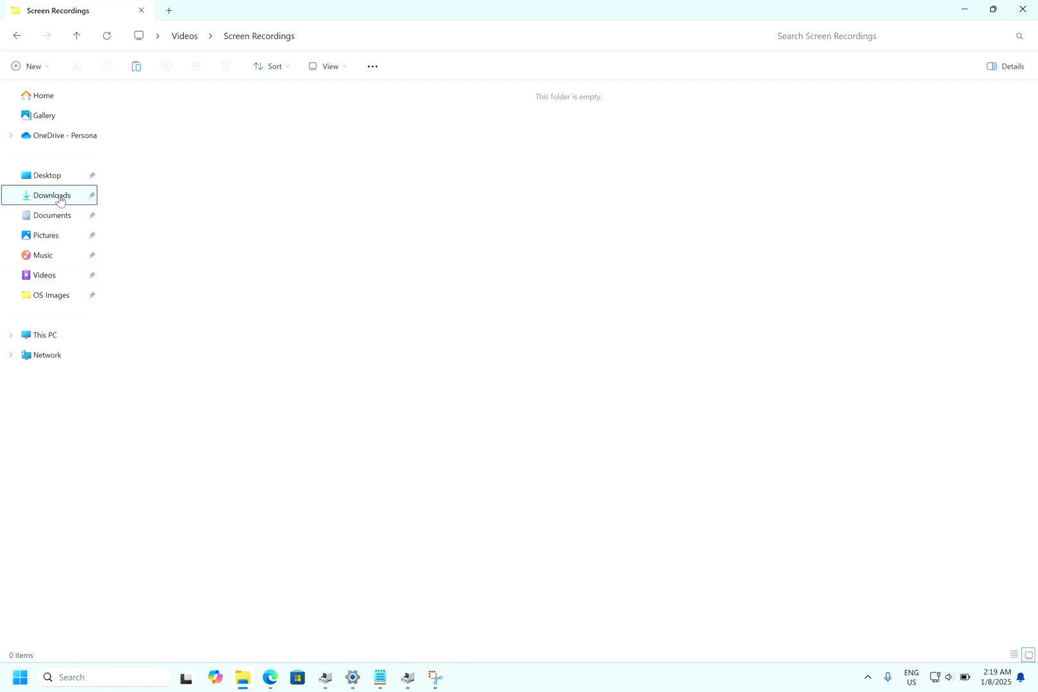
pyautogui.click(52, 195)
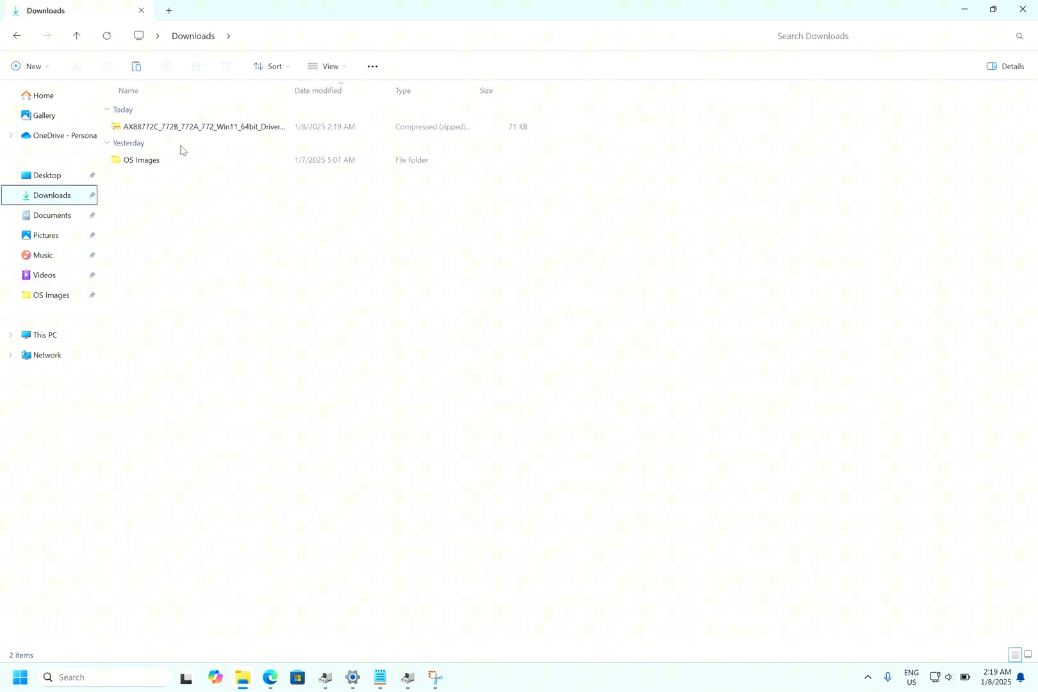
pyautogui.click(202, 127)
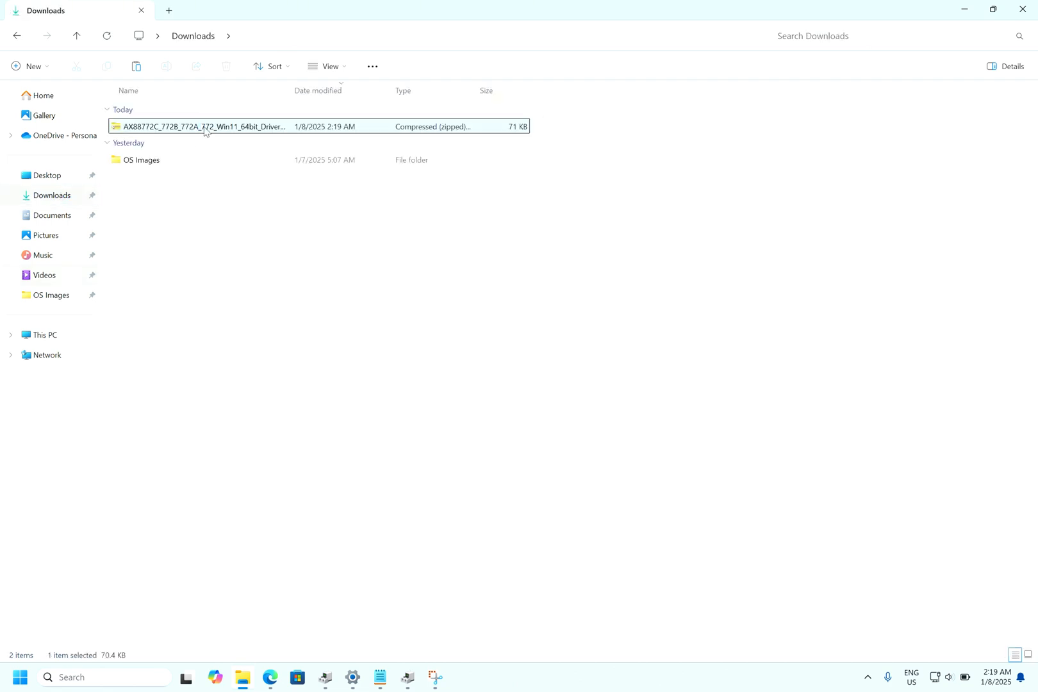
# Extract All from the driver zip into the suggested folder, showing the NETAX88772 files
pyautogui.rightClick(203, 127)
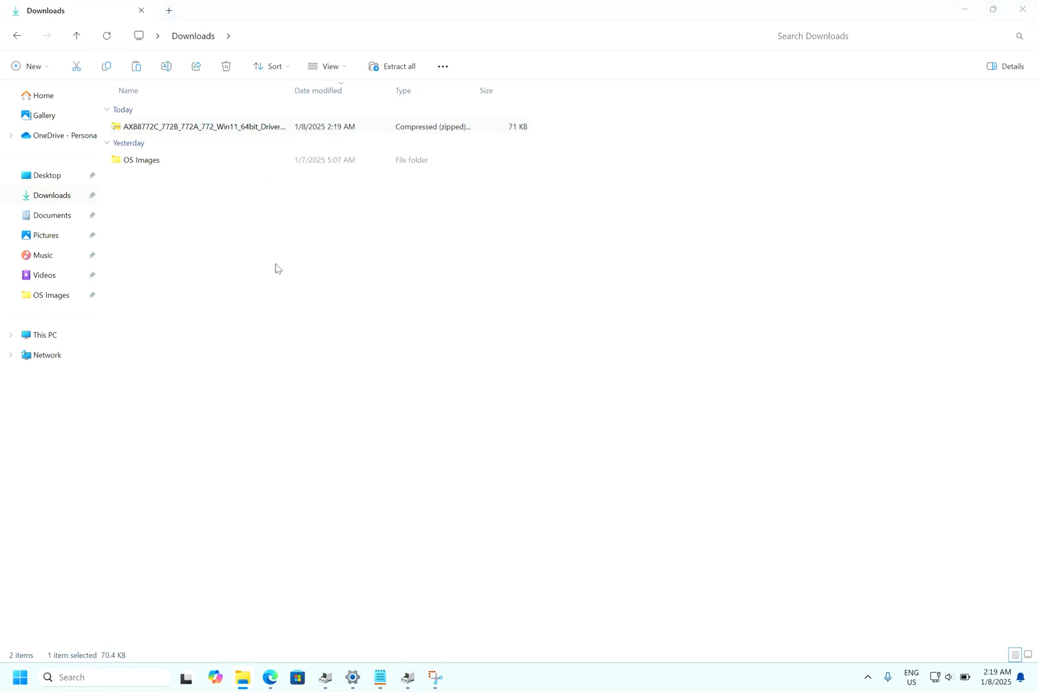
pyautogui.click(392, 67)
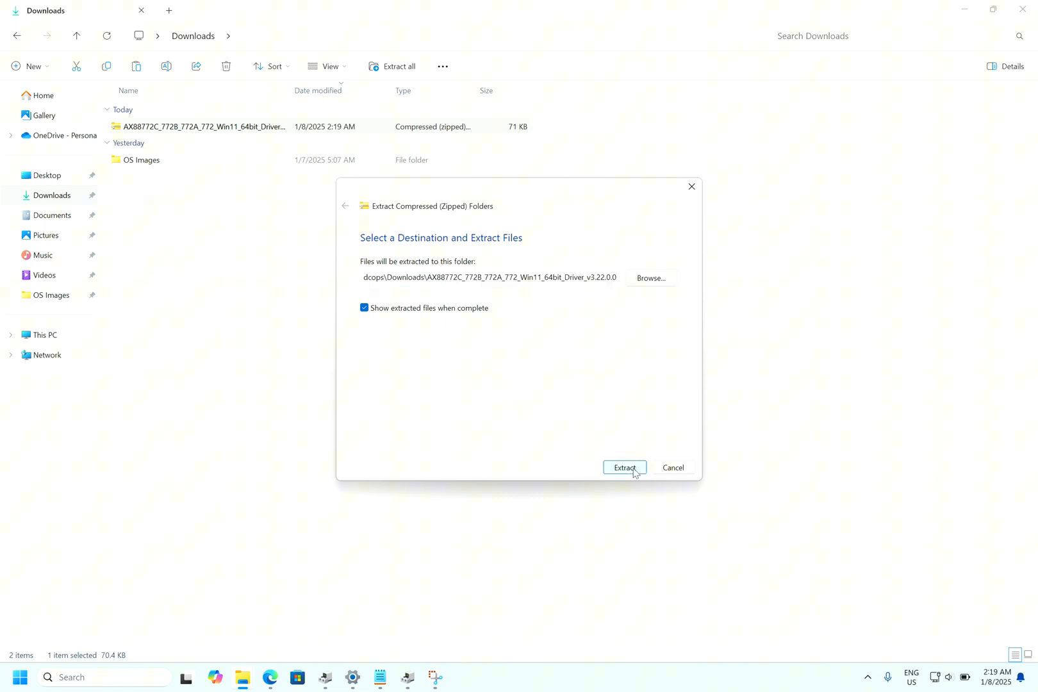
pyautogui.click(623, 468)
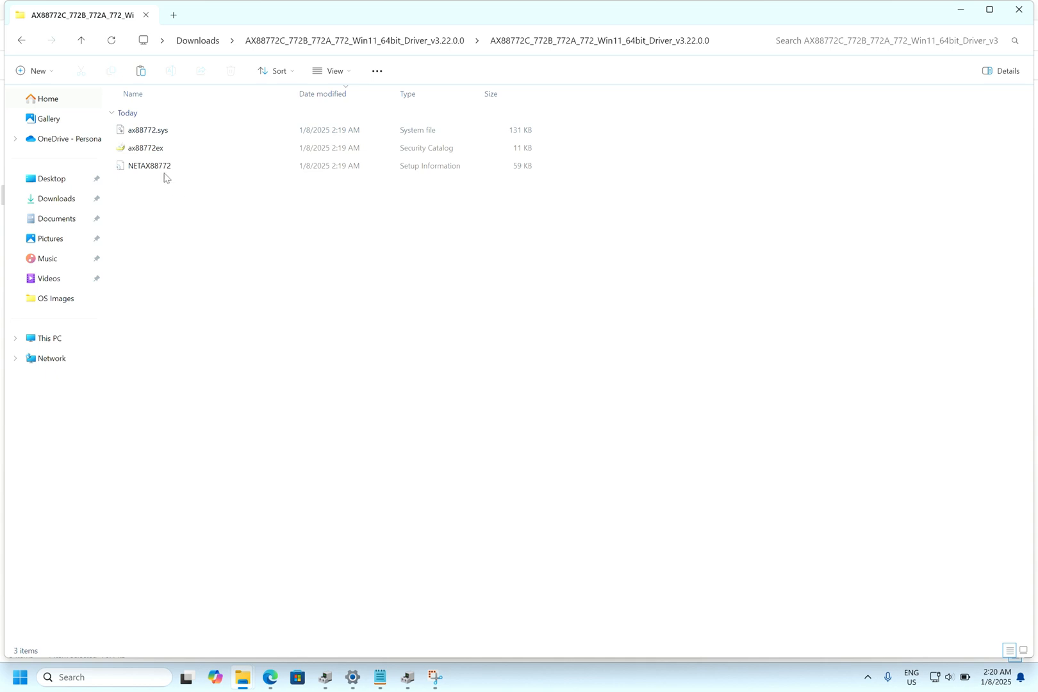
pyautogui.moveTo(202, 213)
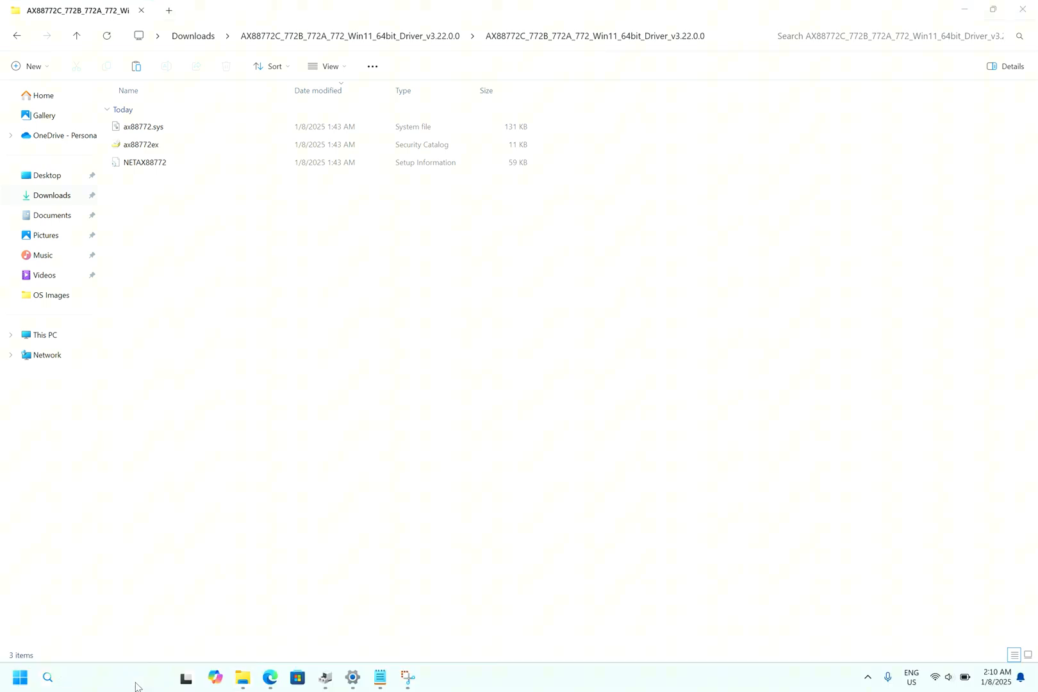
# Search Start for 'device manager' and launch Device Manager
pyautogui.write('device Manager')
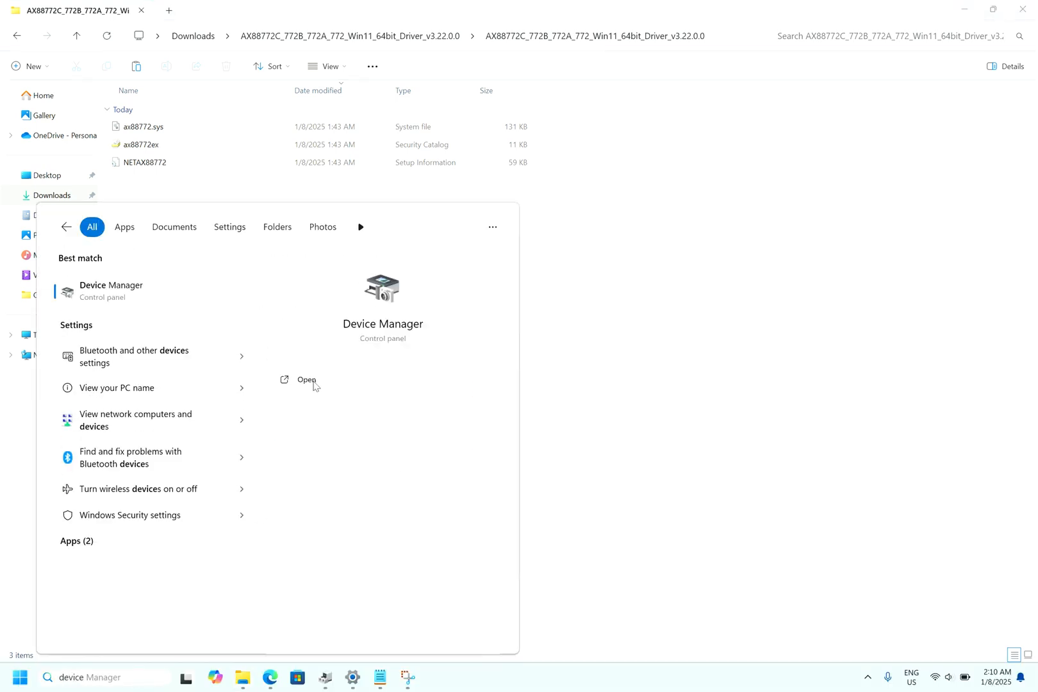
pyautogui.click(306, 379)
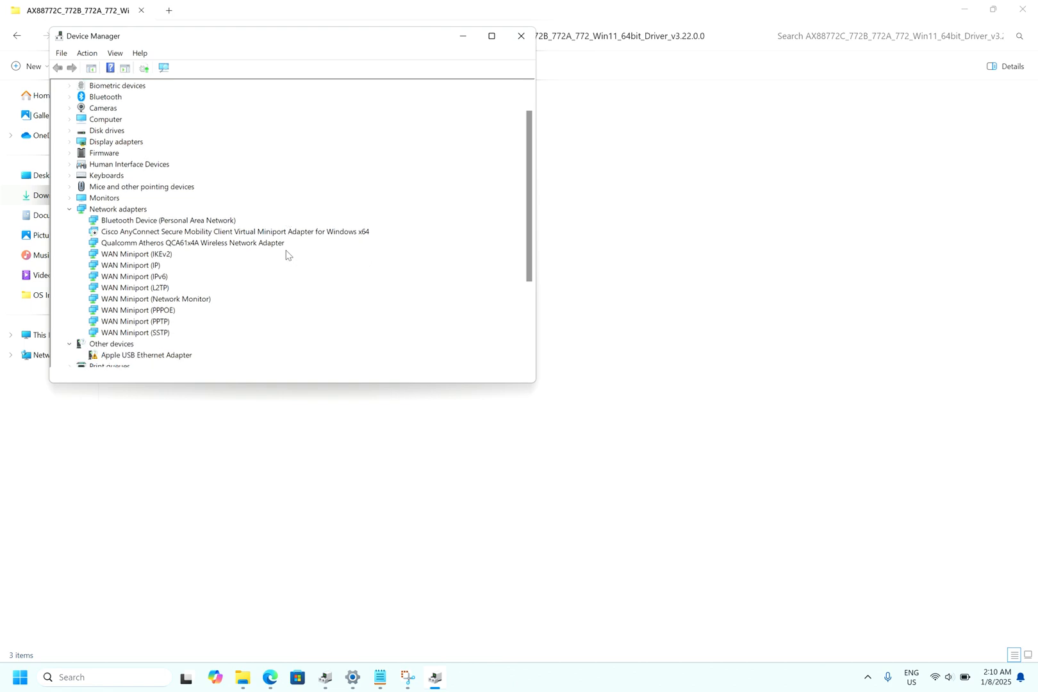
# Start Update driver for the Apple USB Ethernet Adapter under Other devices
pyautogui.scroll(-3)
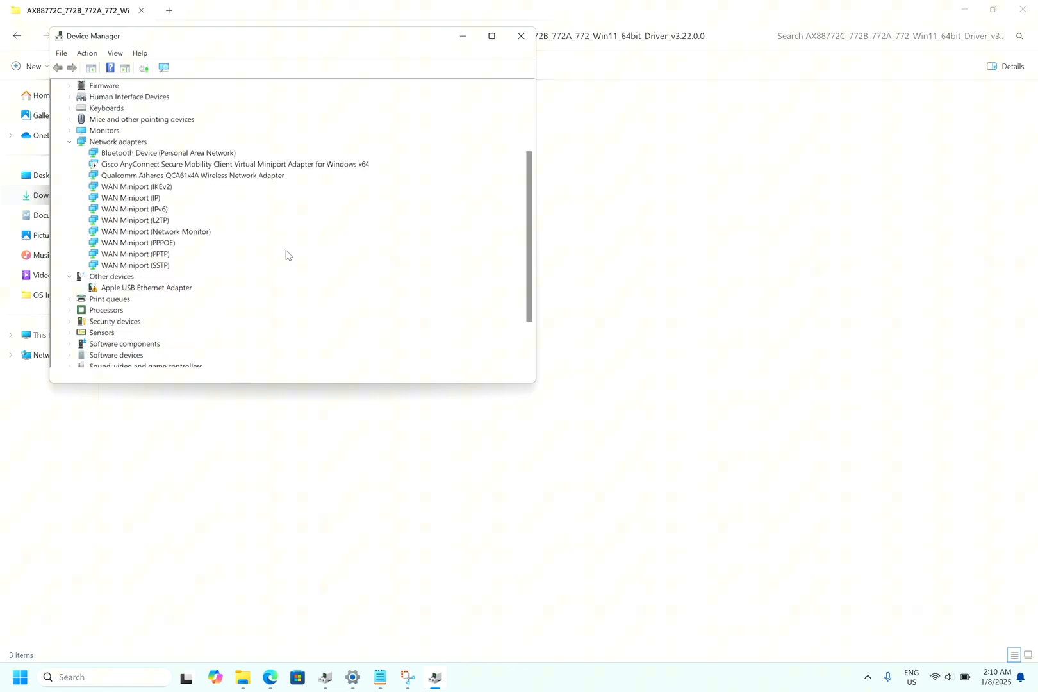
pyautogui.click(146, 287)
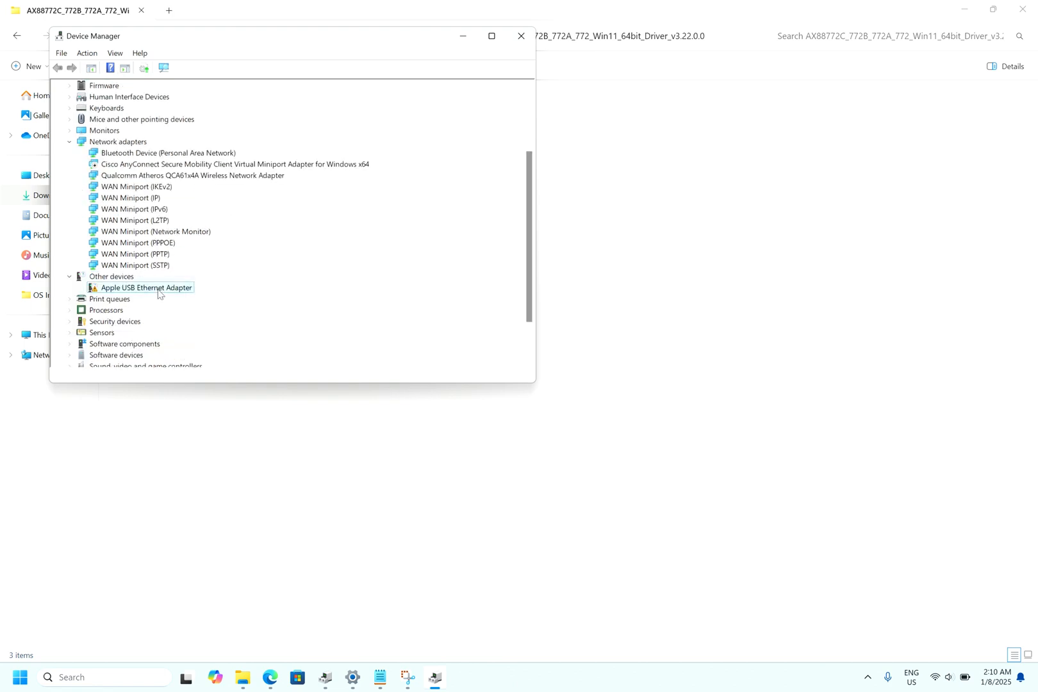
pyautogui.rightClick(145, 287)
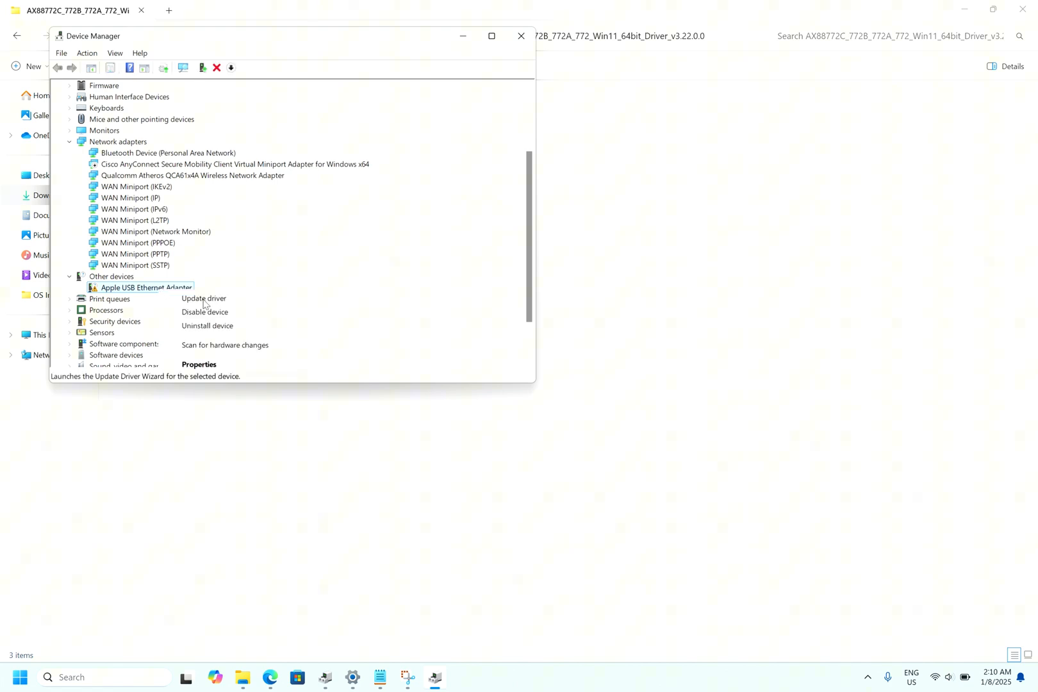
pyautogui.click(204, 299)
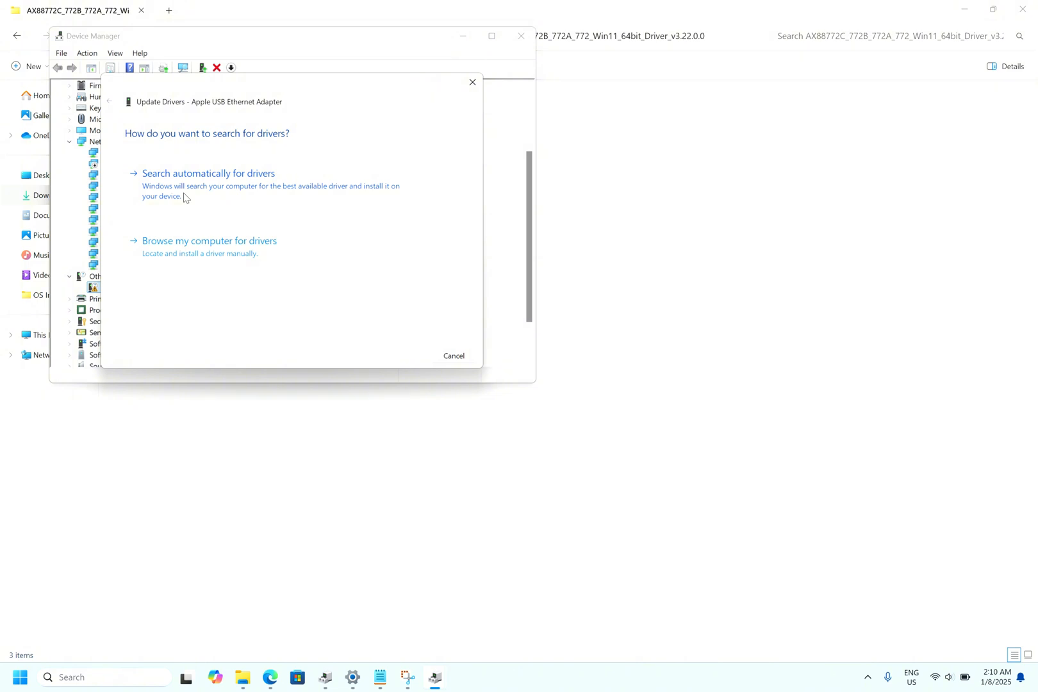
pyautogui.moveTo(157, 249)
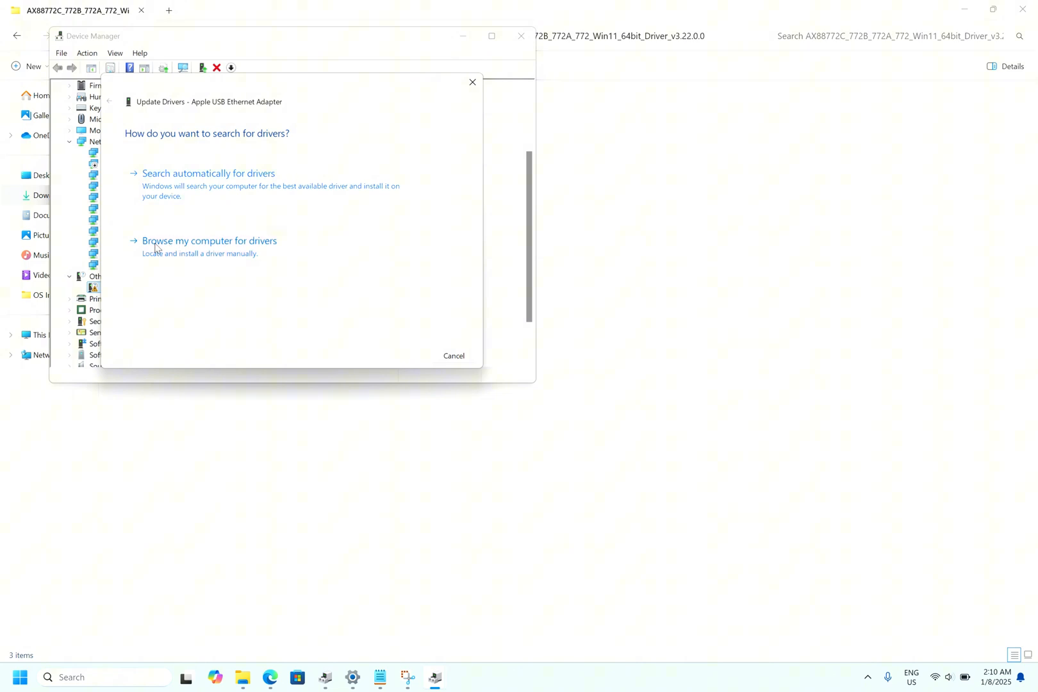
# Browse this computer, pick from a list with Show All Devices, reaching the Have Disk page
pyautogui.click(209, 241)
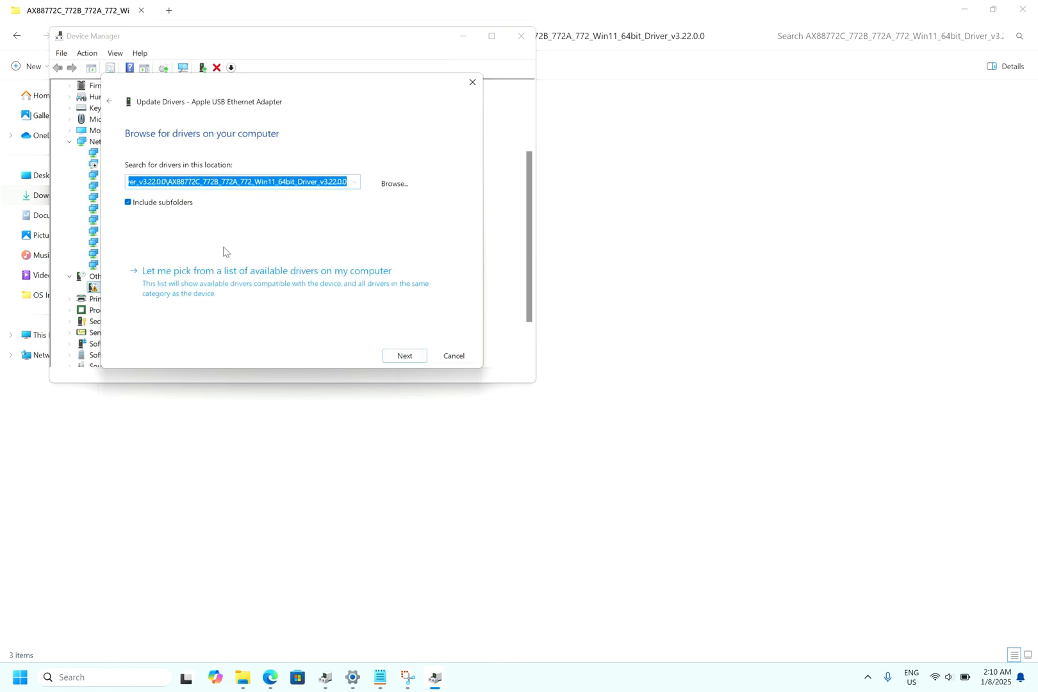
pyautogui.moveTo(291, 228)
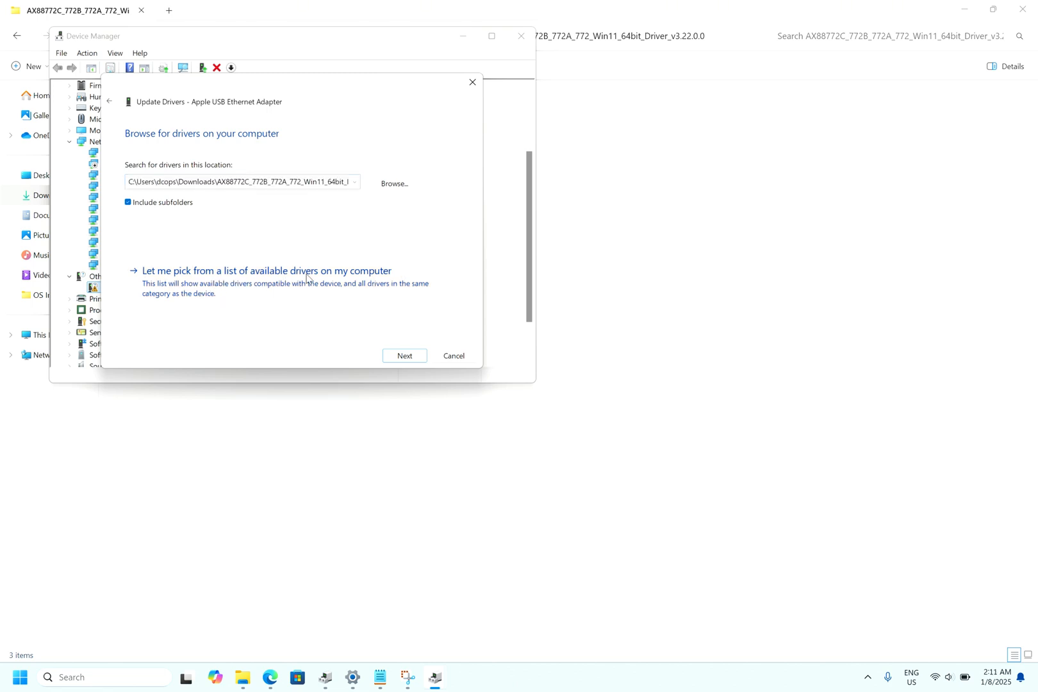
pyautogui.click(267, 271)
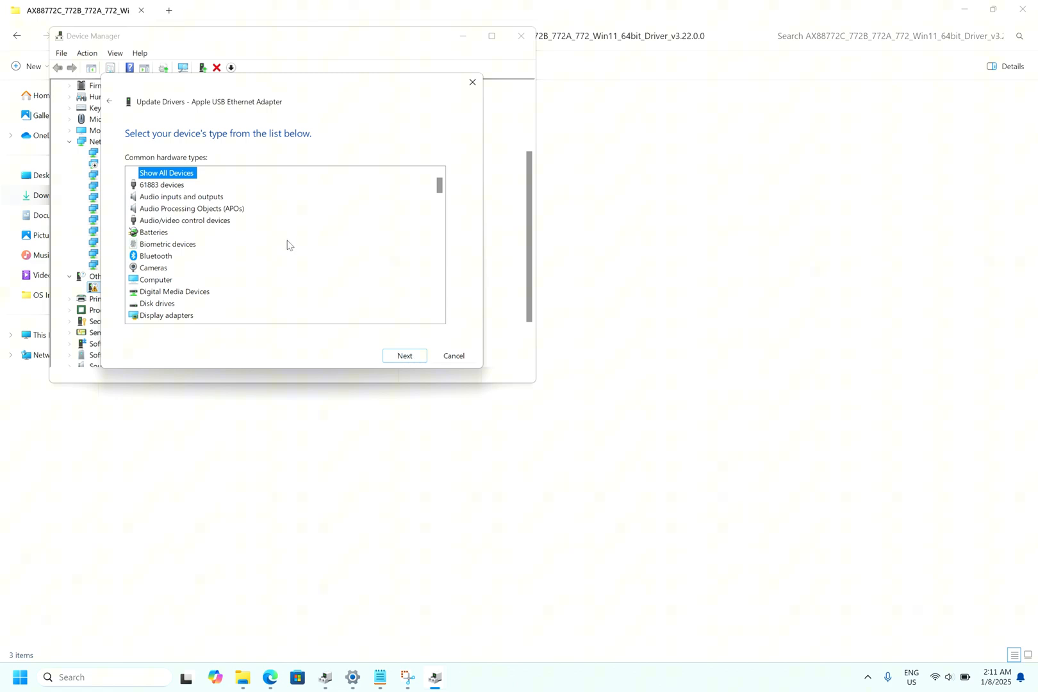
pyautogui.click(404, 355)
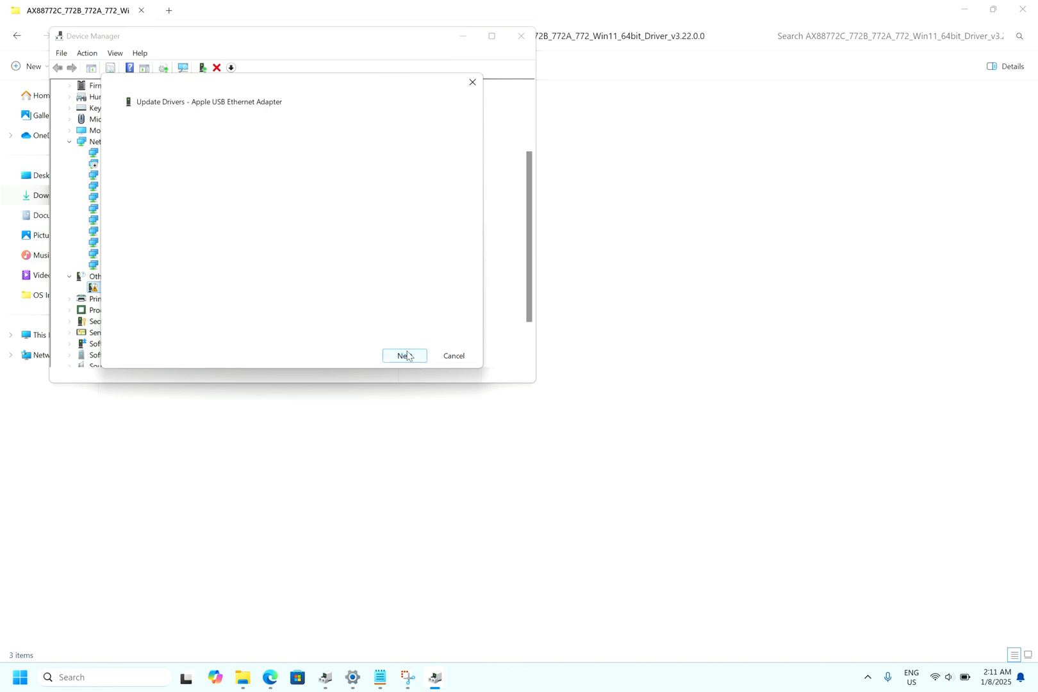
pyautogui.click(405, 355)
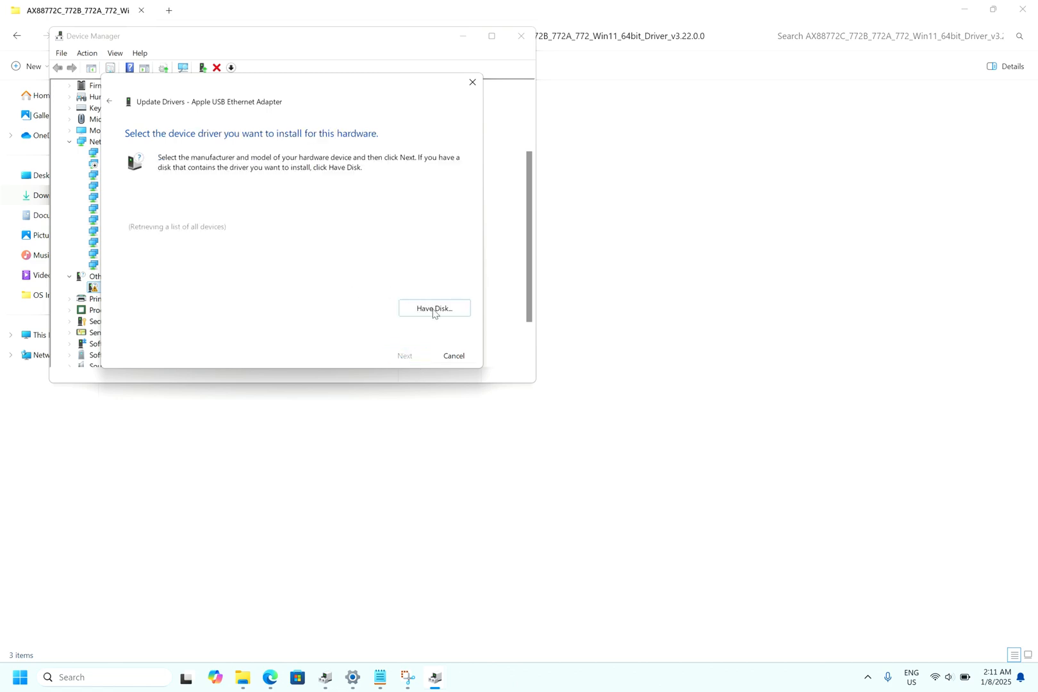
# Via Have Disk, select NETAX88772.inf from the extracted AX88772C driver folder in Downloads
pyautogui.click(435, 308)
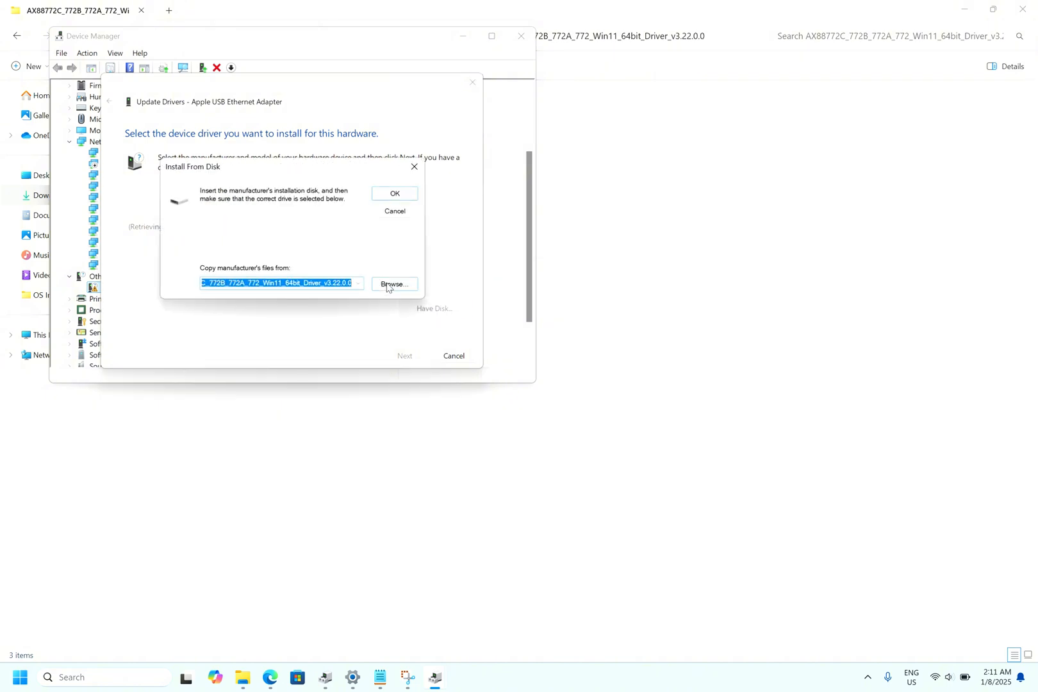
pyautogui.moveTo(392, 288)
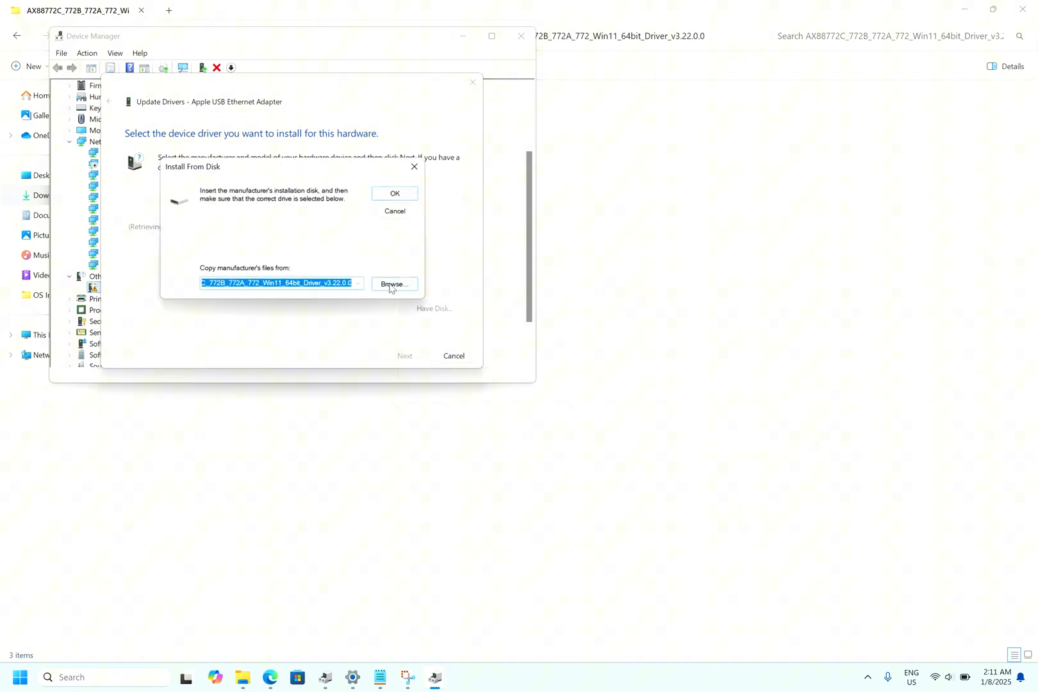
pyautogui.click(394, 284)
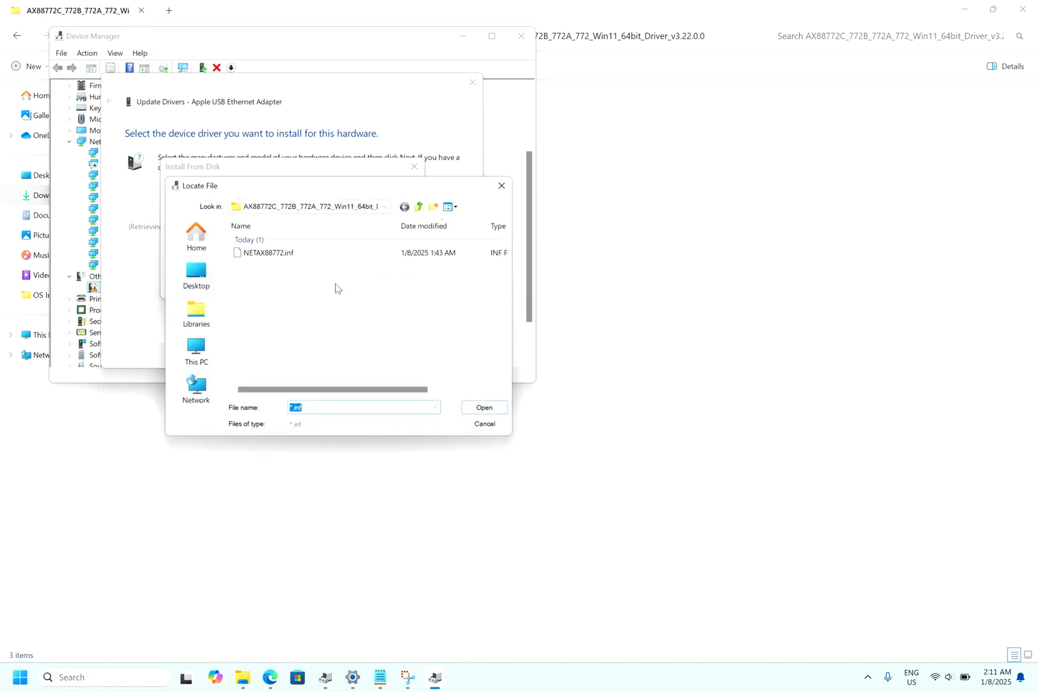
pyautogui.moveTo(187, 258)
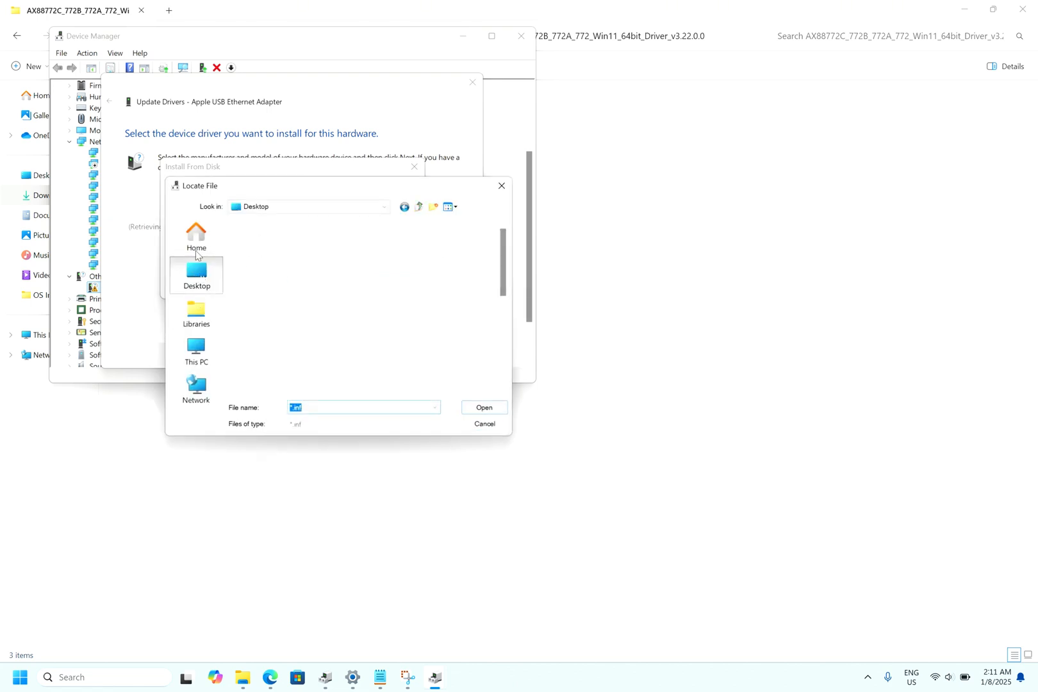
pyautogui.click(196, 236)
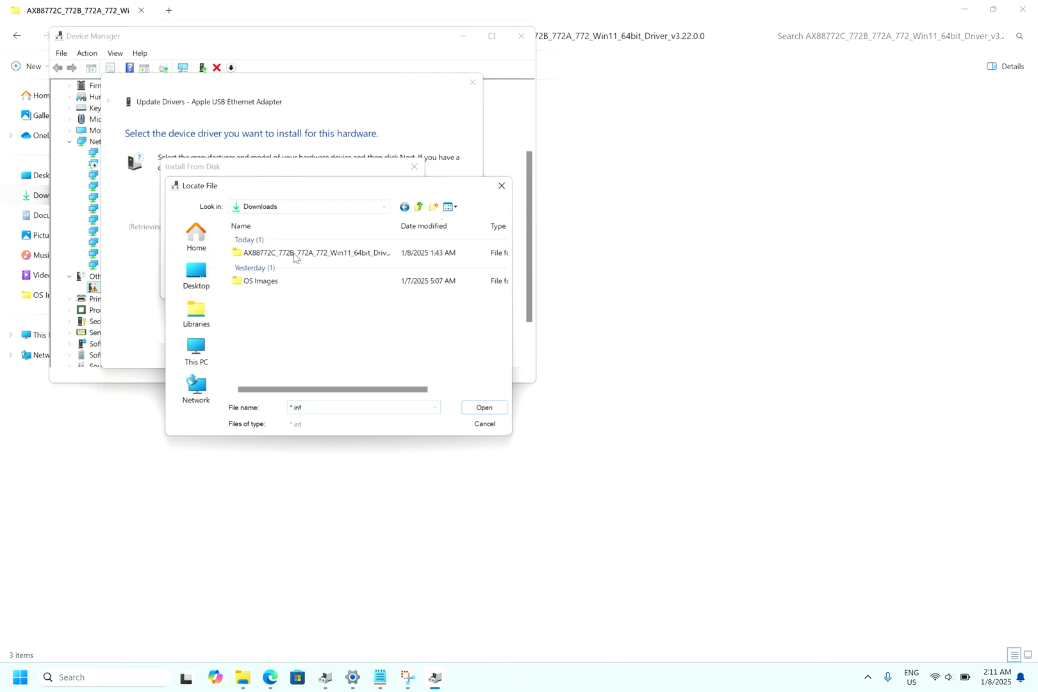
pyautogui.doubleClick(314, 252)
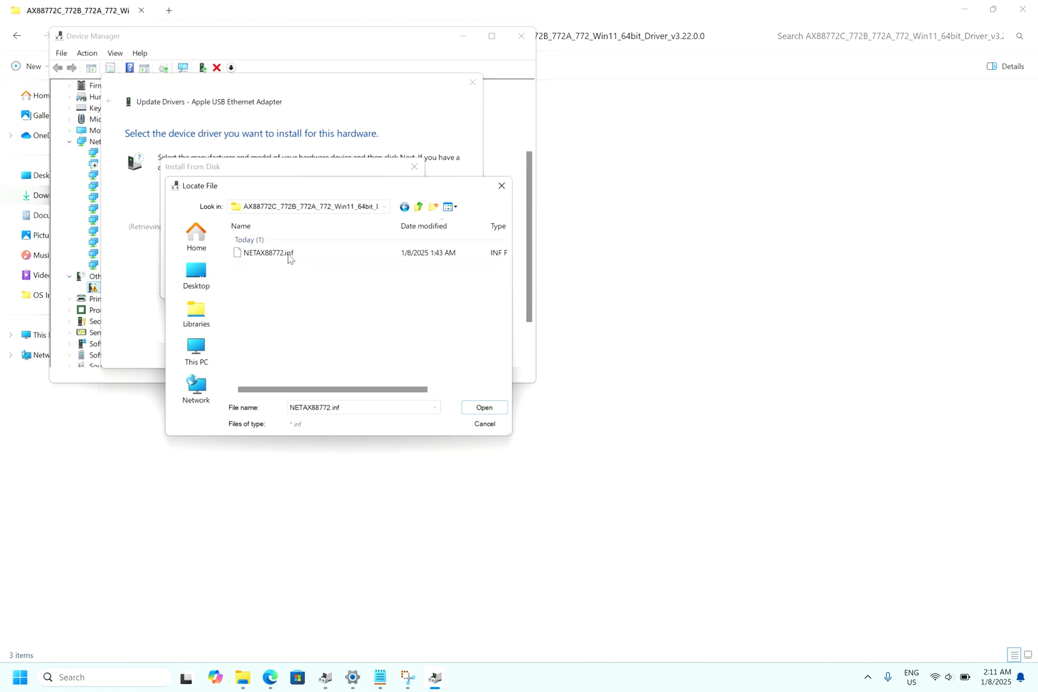
pyautogui.click(264, 253)
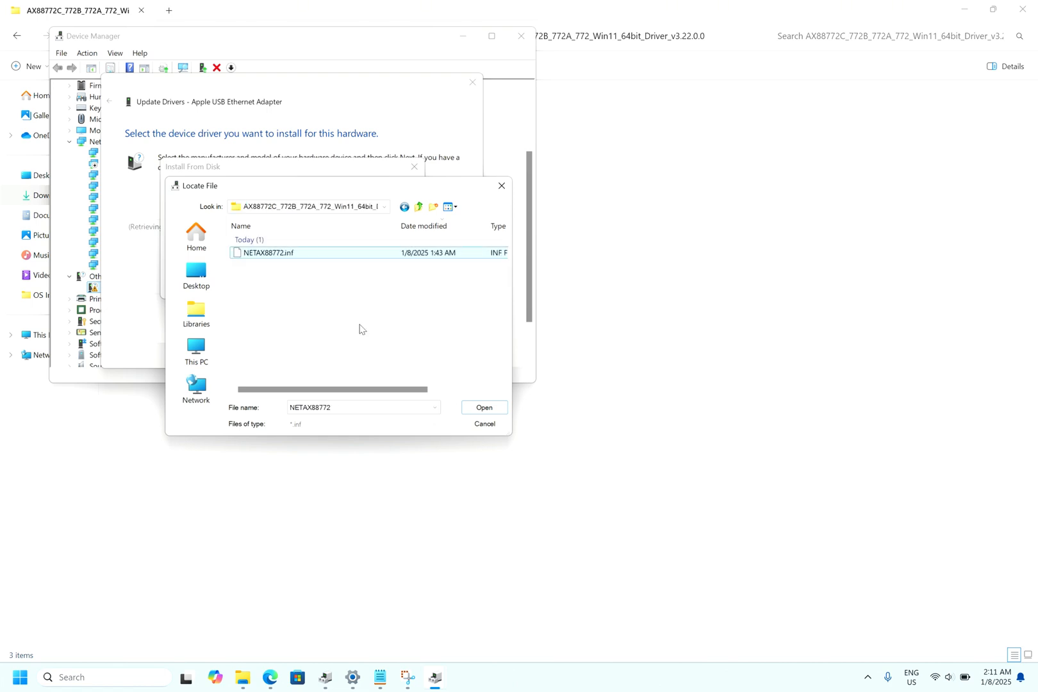
pyautogui.click(483, 407)
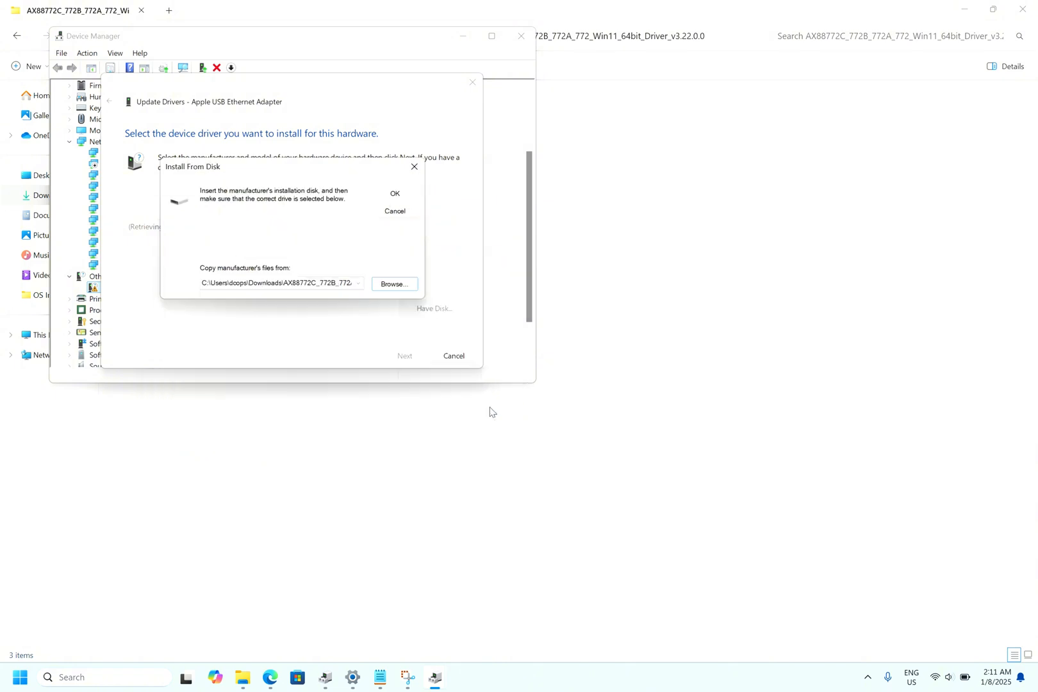
# Install the ASIX AX88772 USB2.0 to Fast Ethernet Adapter model, accepting the Update Driver Warning
pyautogui.click(395, 194)
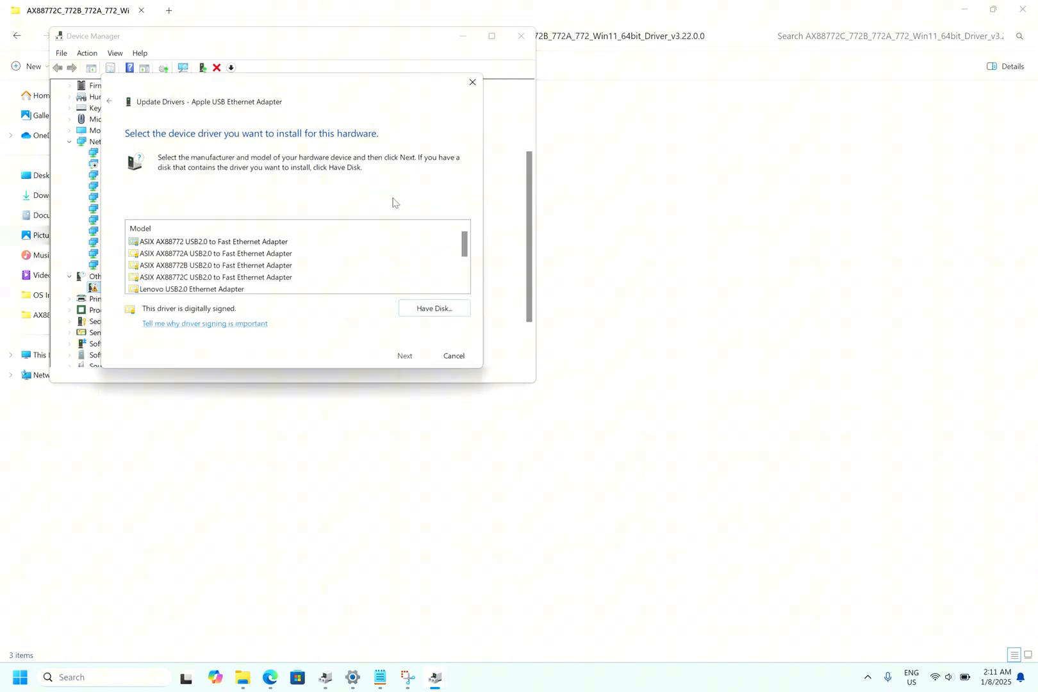
pyautogui.click(211, 241)
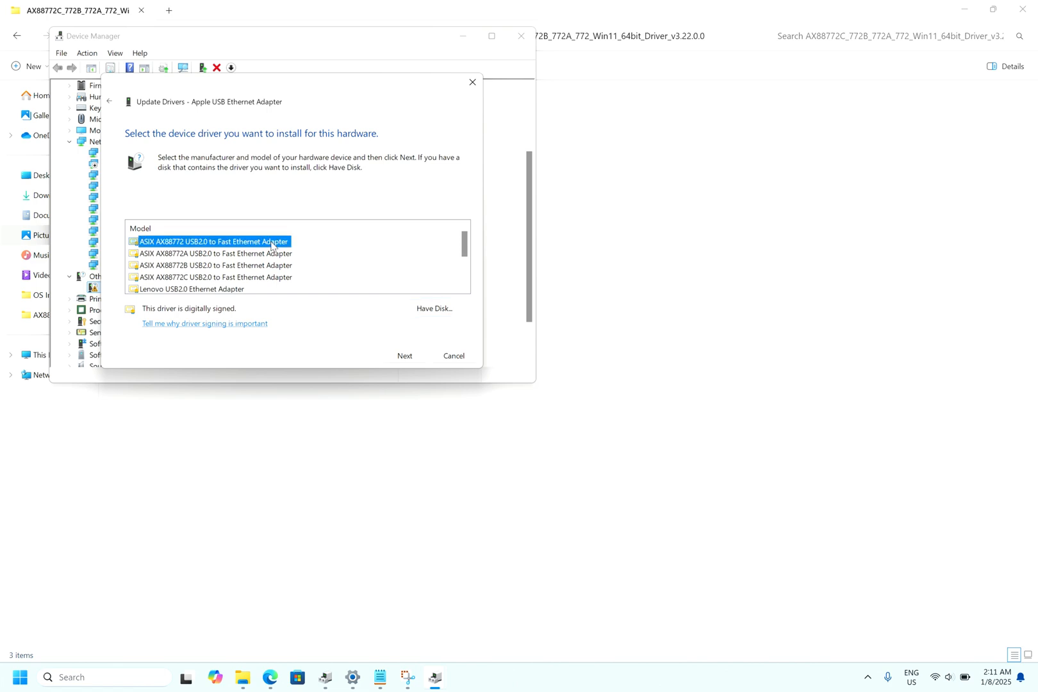
pyautogui.moveTo(158, 255)
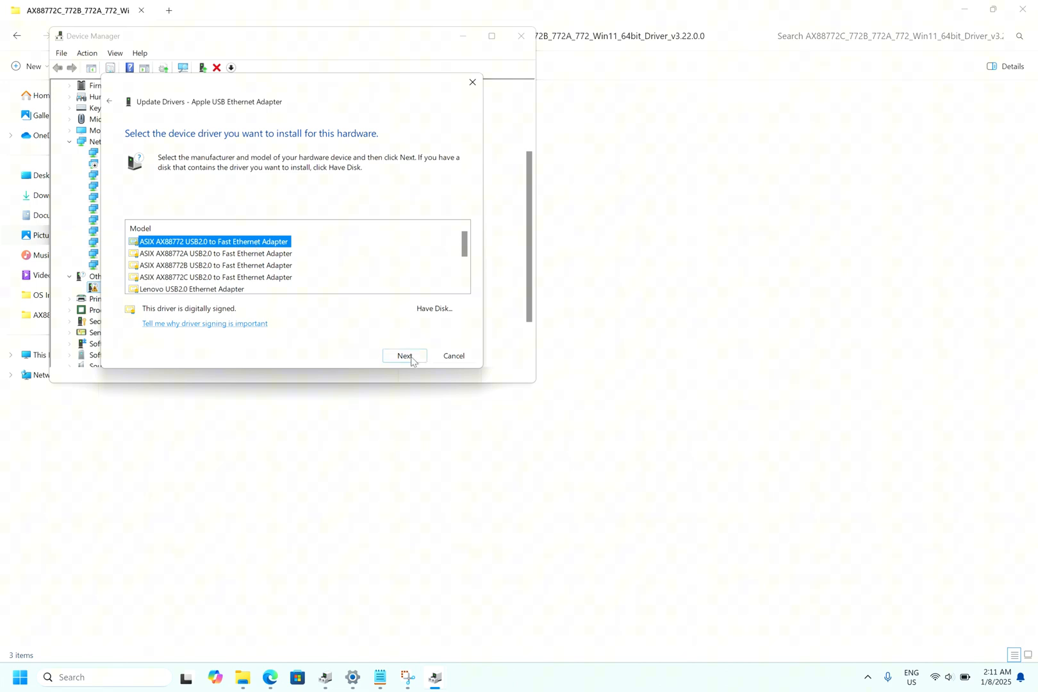
pyautogui.click(404, 355)
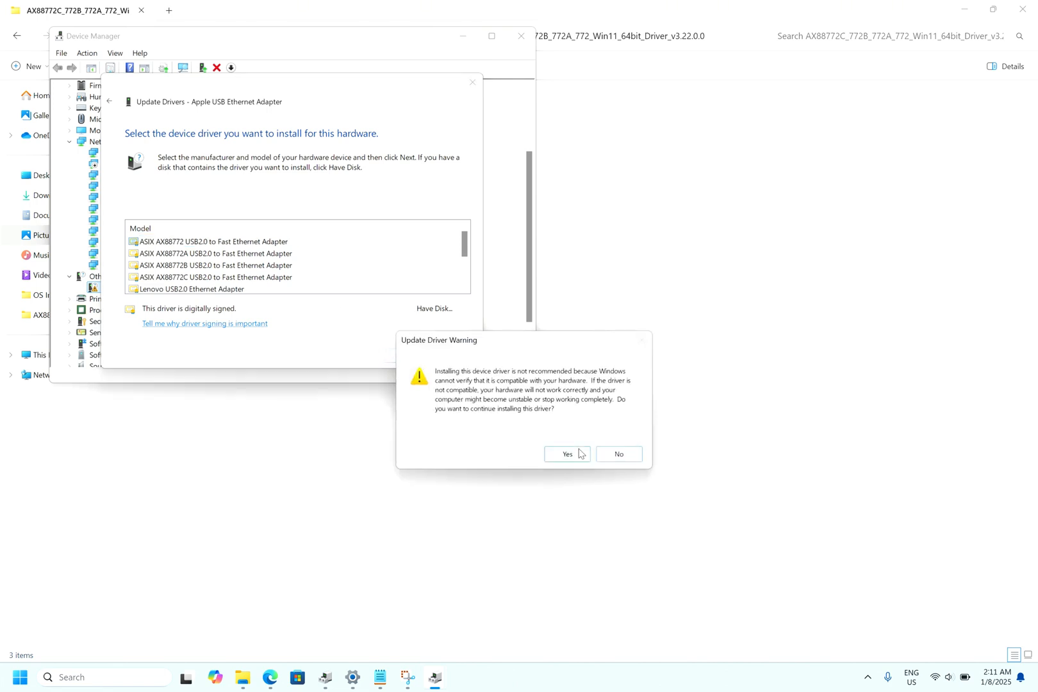
pyautogui.click(566, 454)
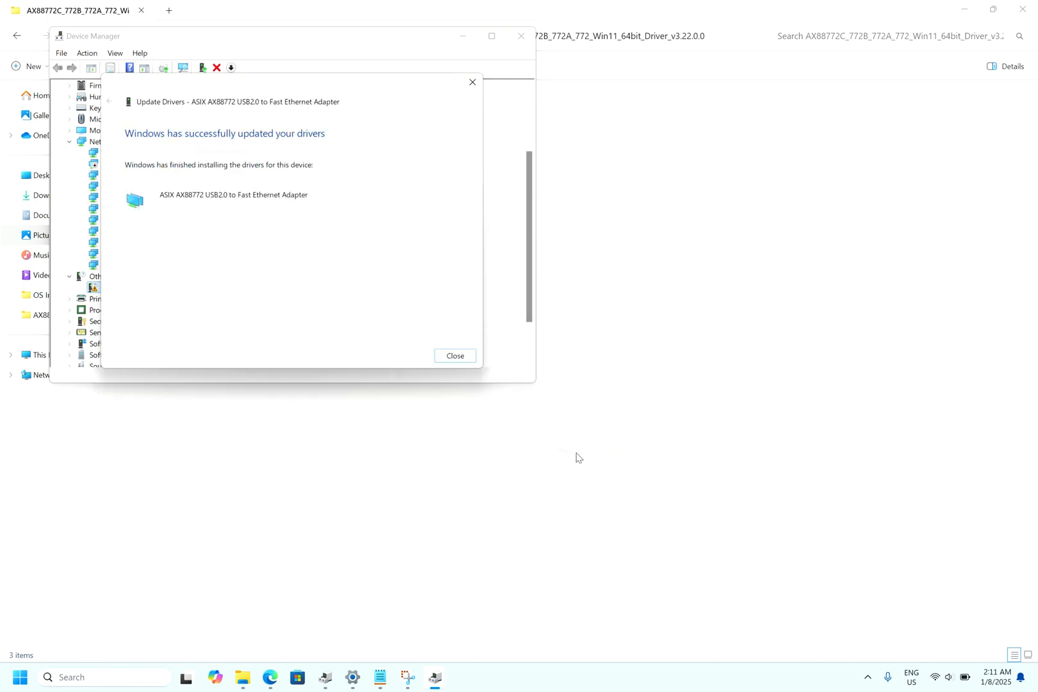
pyautogui.moveTo(224, 147)
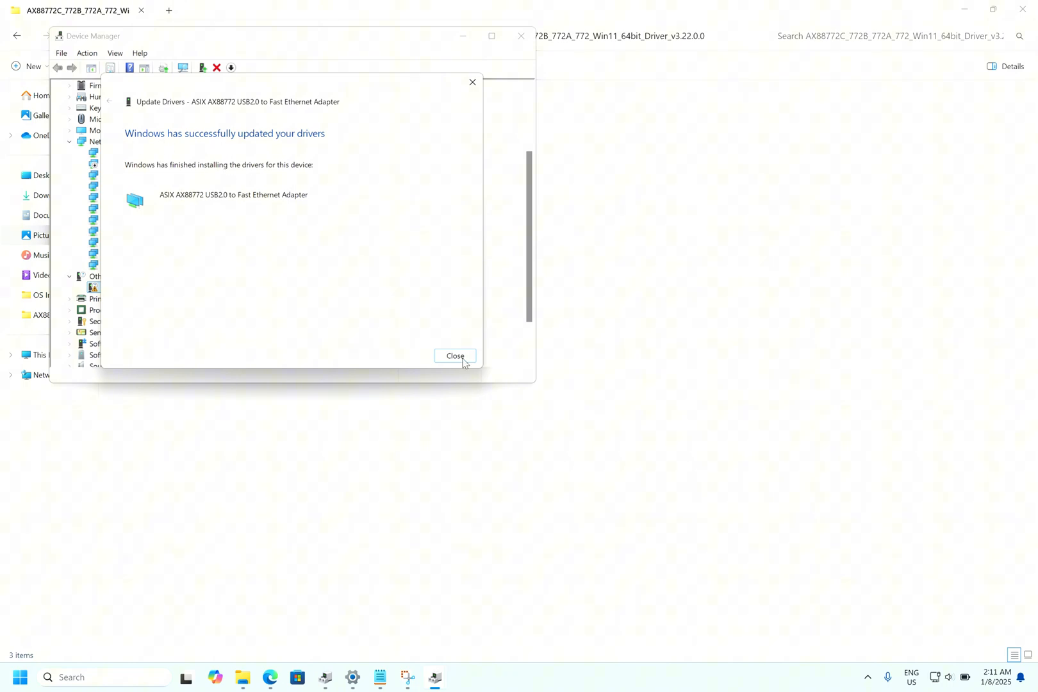
# Close the wizard and confirm the ASIX AX88772 adapter appears under Network adapters
pyautogui.click(455, 355)
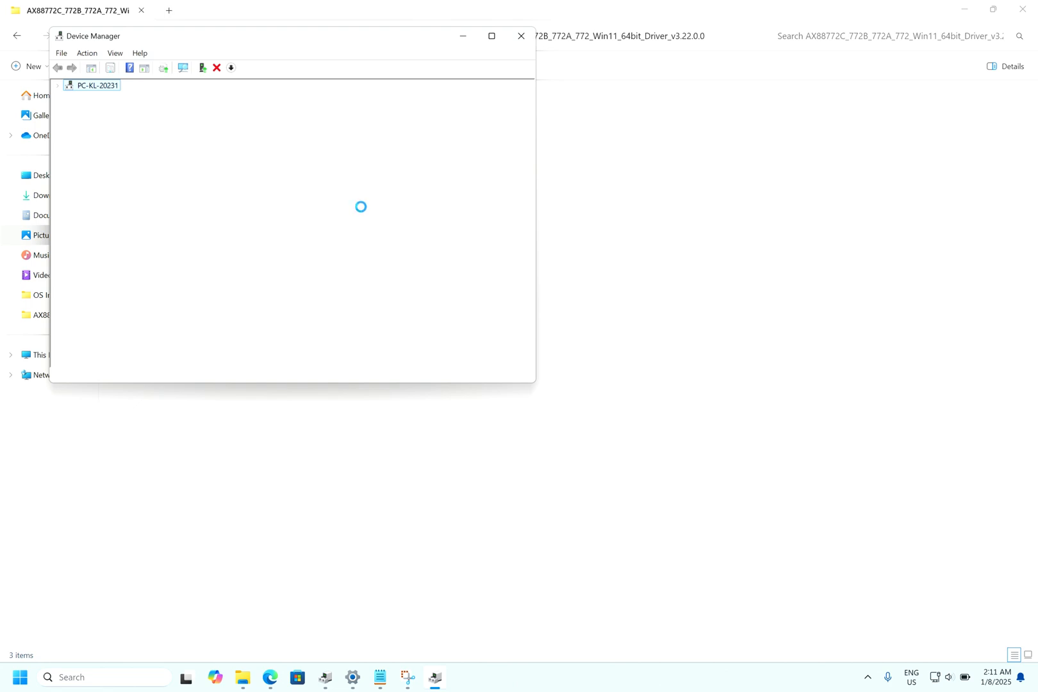
pyautogui.click(57, 84)
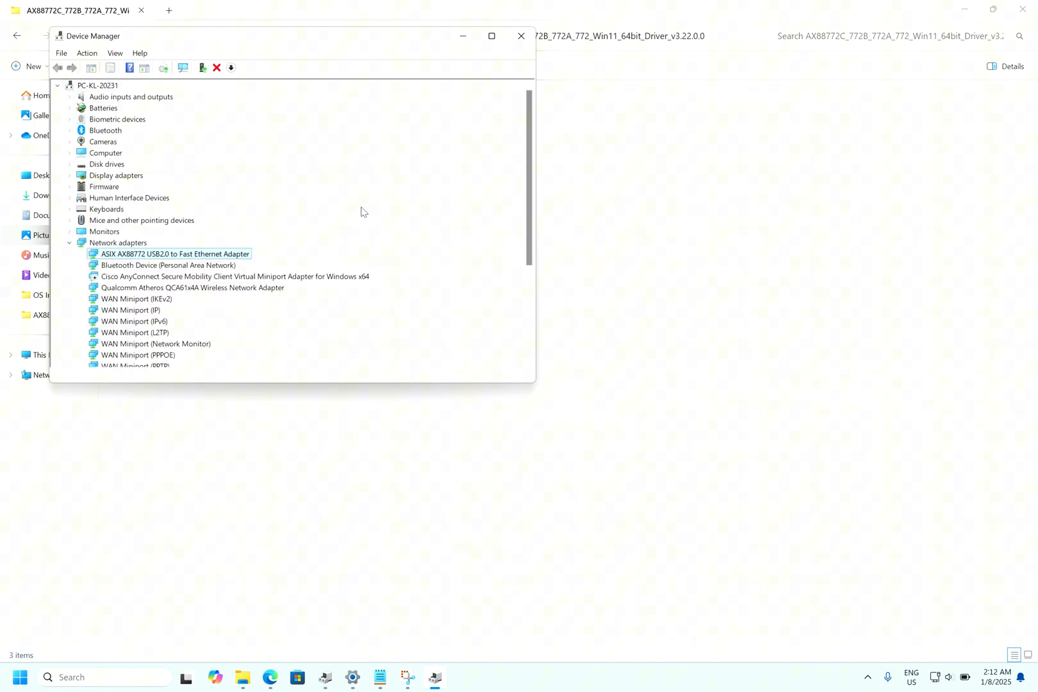
pyautogui.scroll(-3)
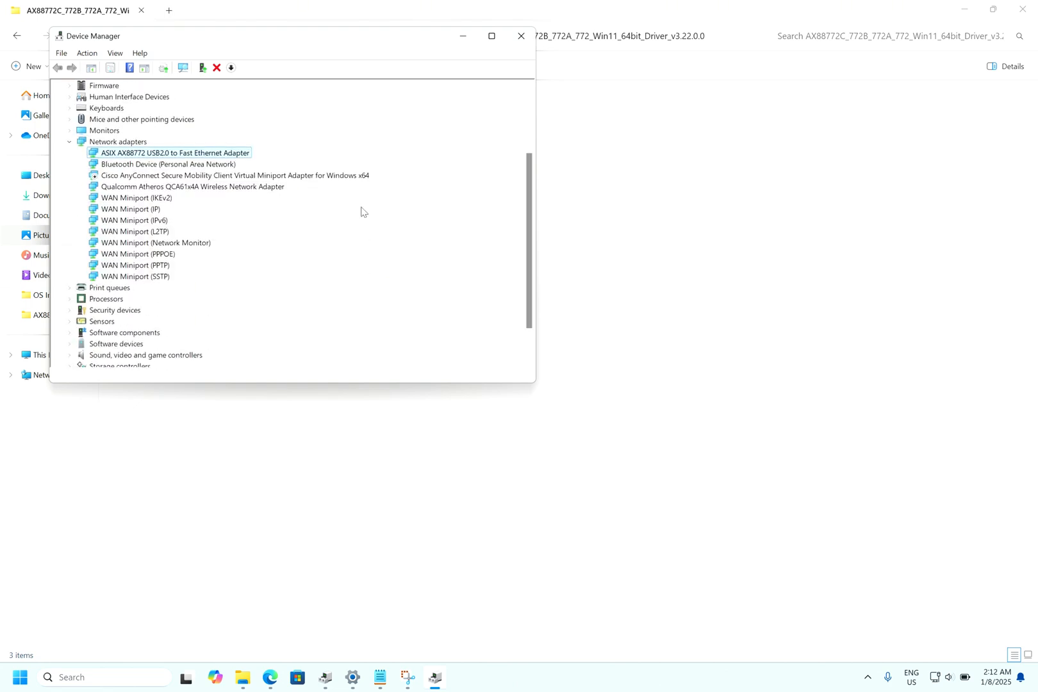
pyautogui.scroll(-3)
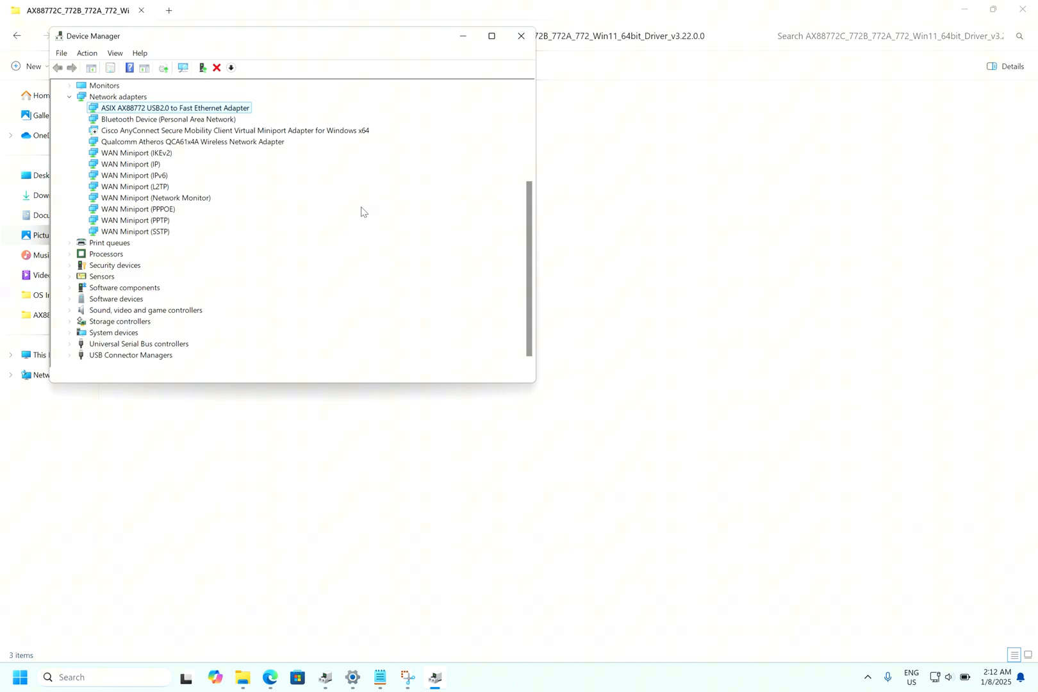
pyautogui.scroll(-3)
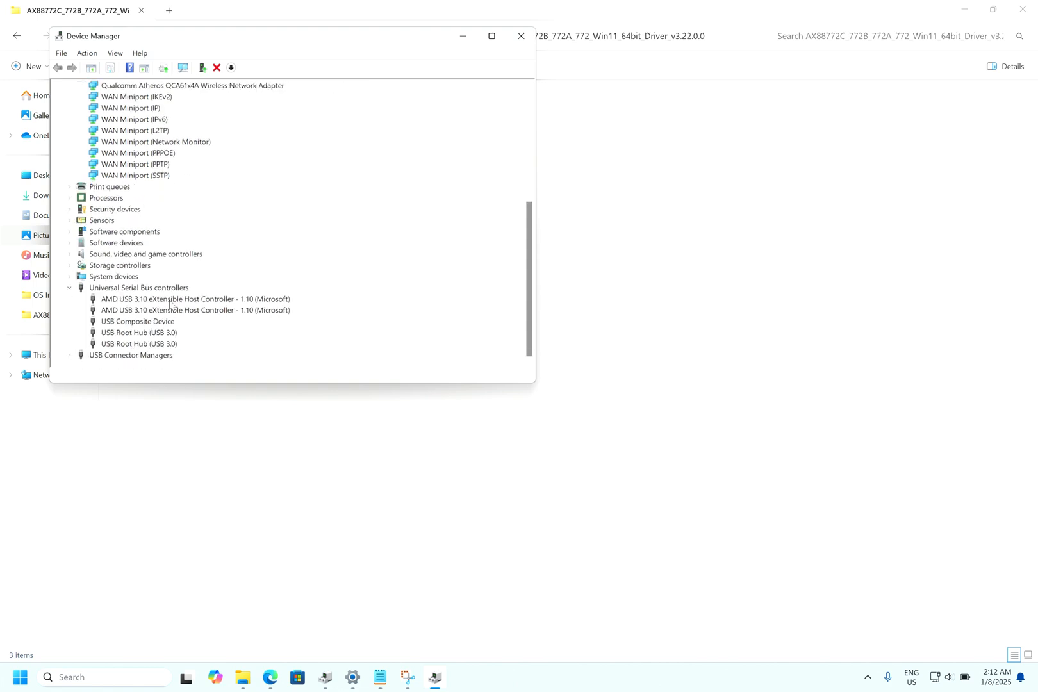
pyautogui.click(69, 354)
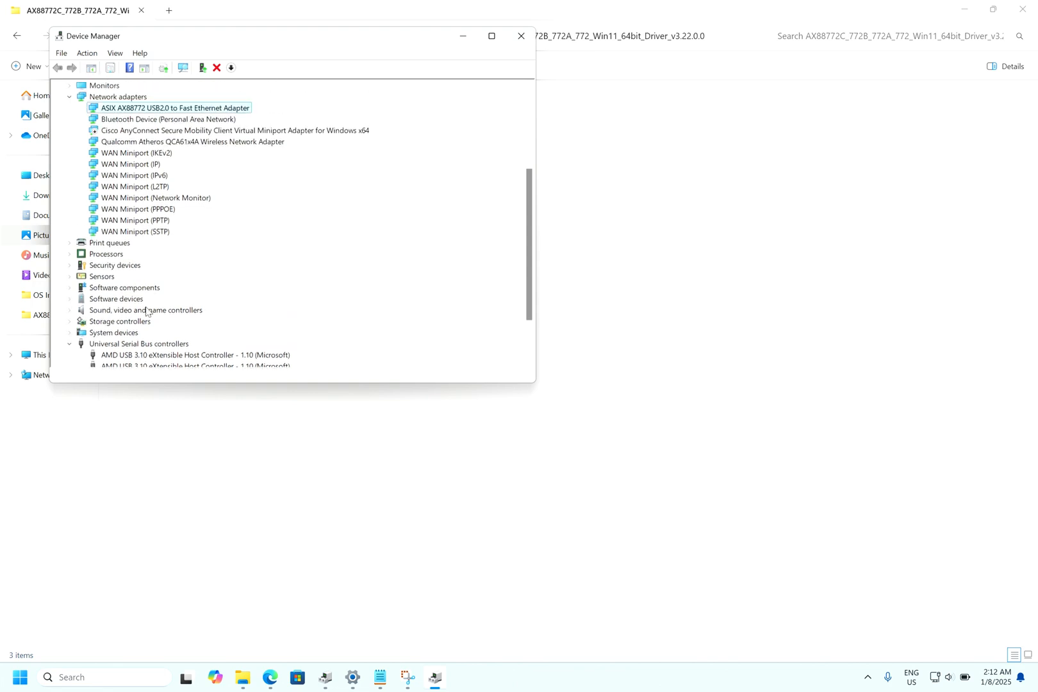
pyautogui.moveTo(108, 118)
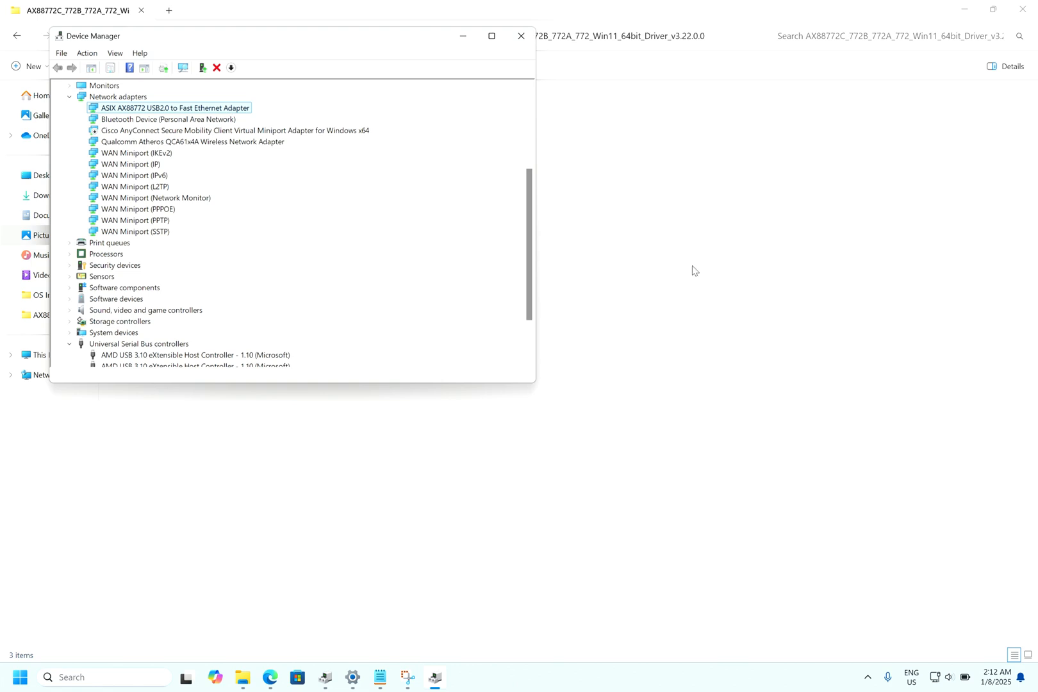
pyautogui.moveTo(831, 517)
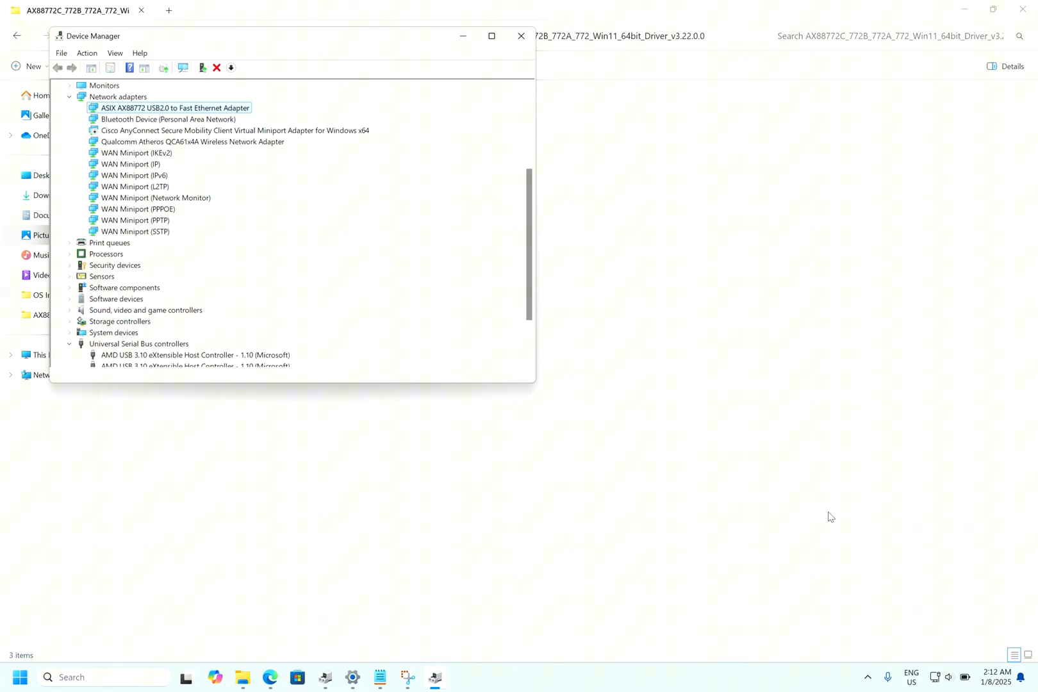
pyautogui.moveTo(938, 656)
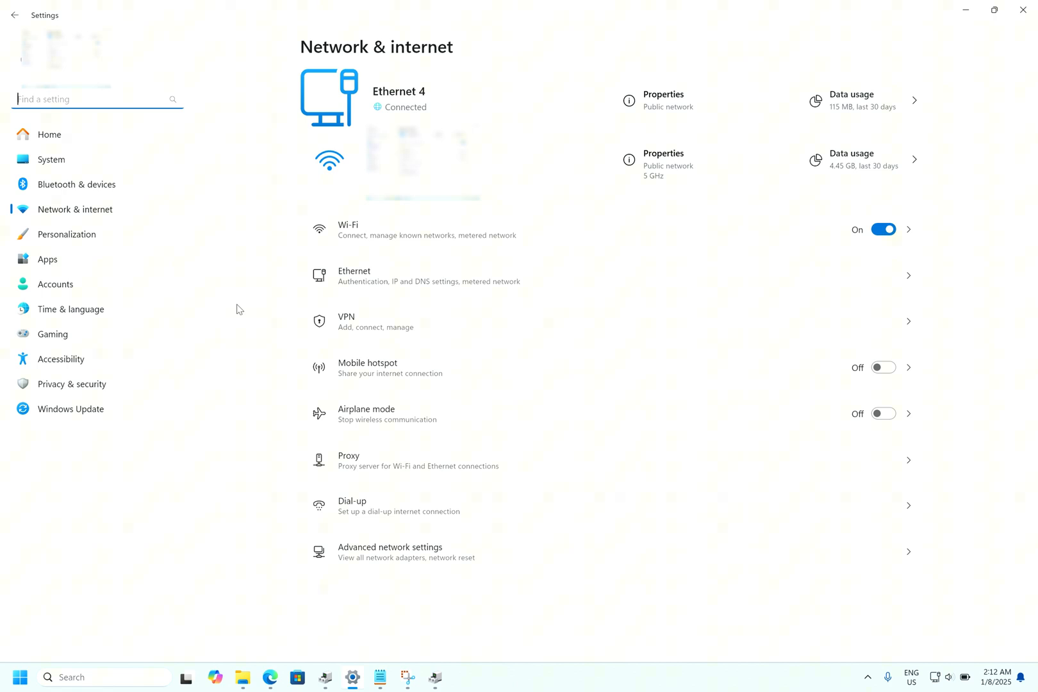
pyautogui.moveTo(390, 108)
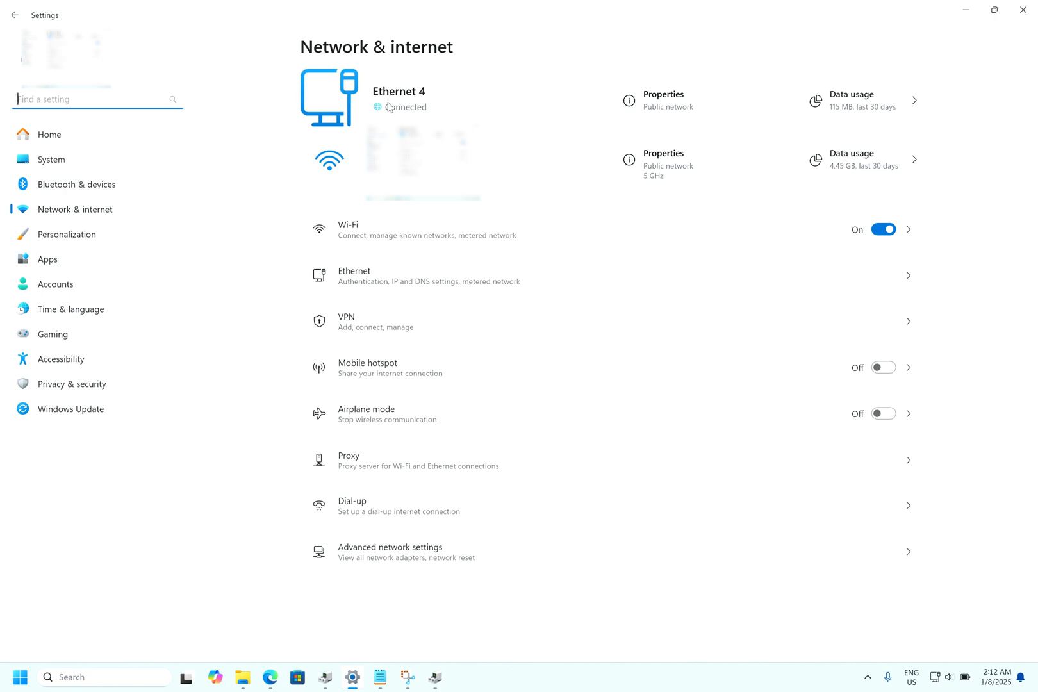
pyautogui.moveTo(416, 113)
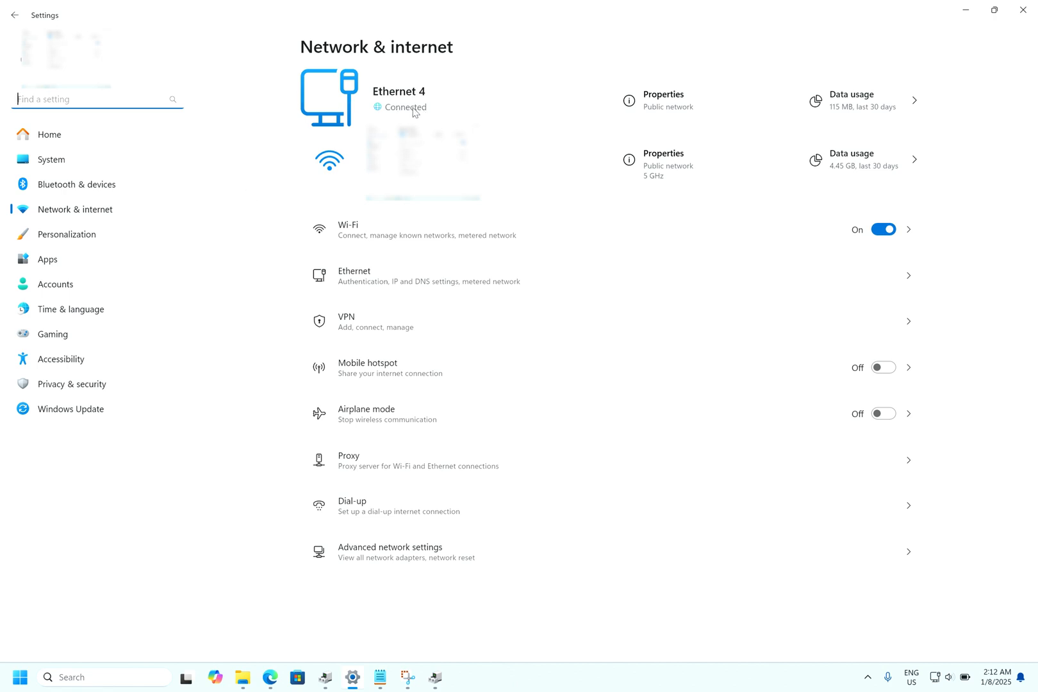
pyautogui.moveTo(385, 286)
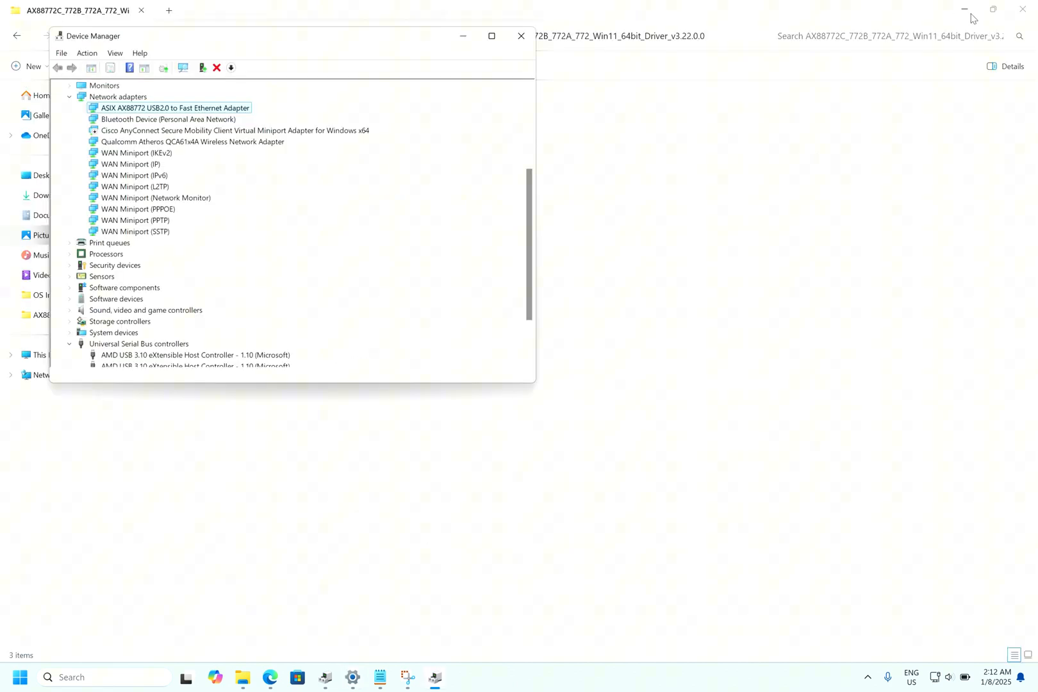
pyautogui.moveTo(965, 9)
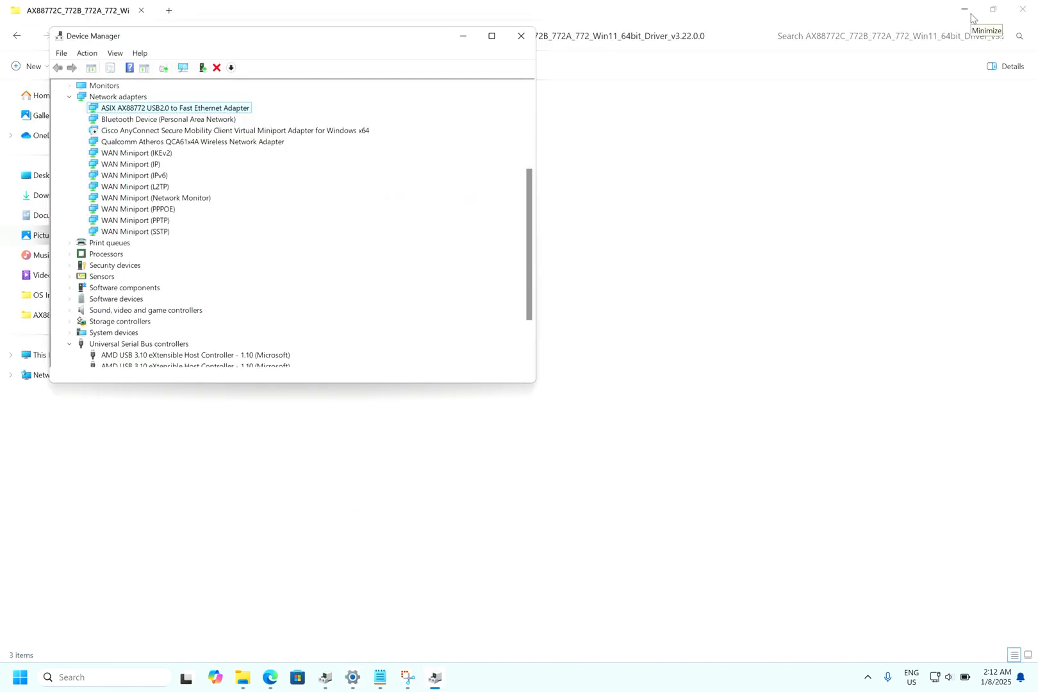